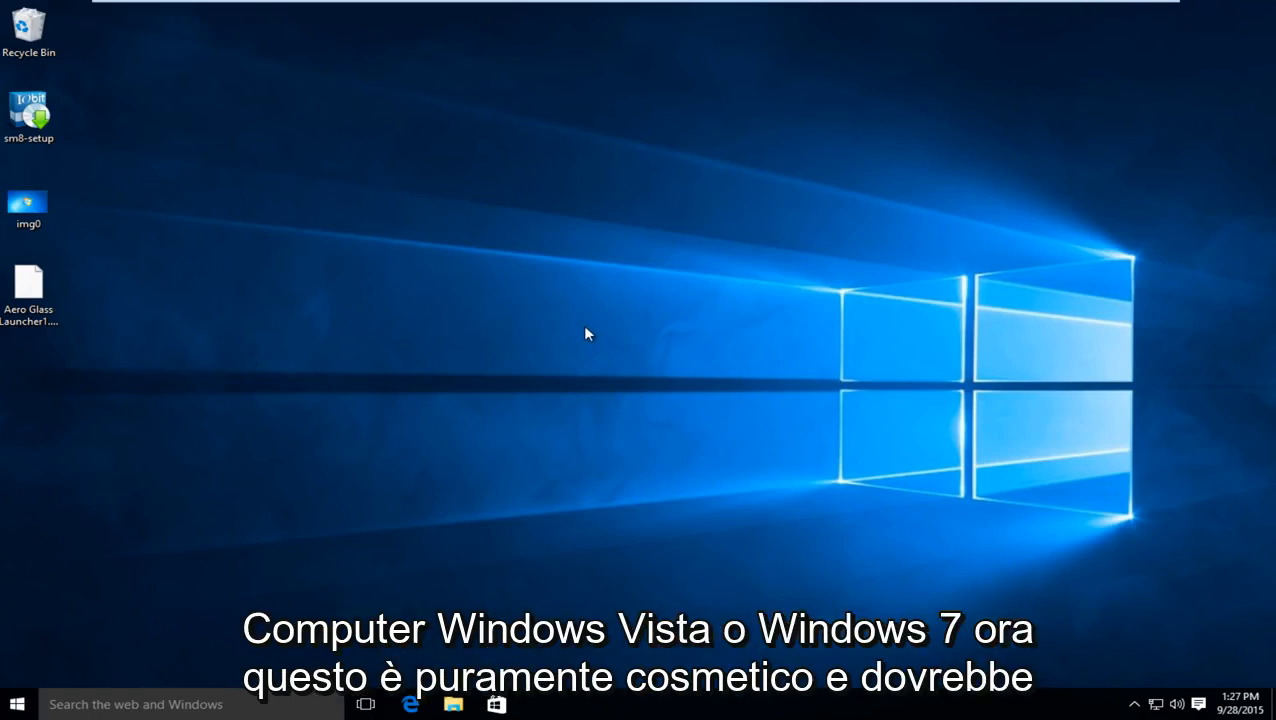
mouse_move(576, 340)
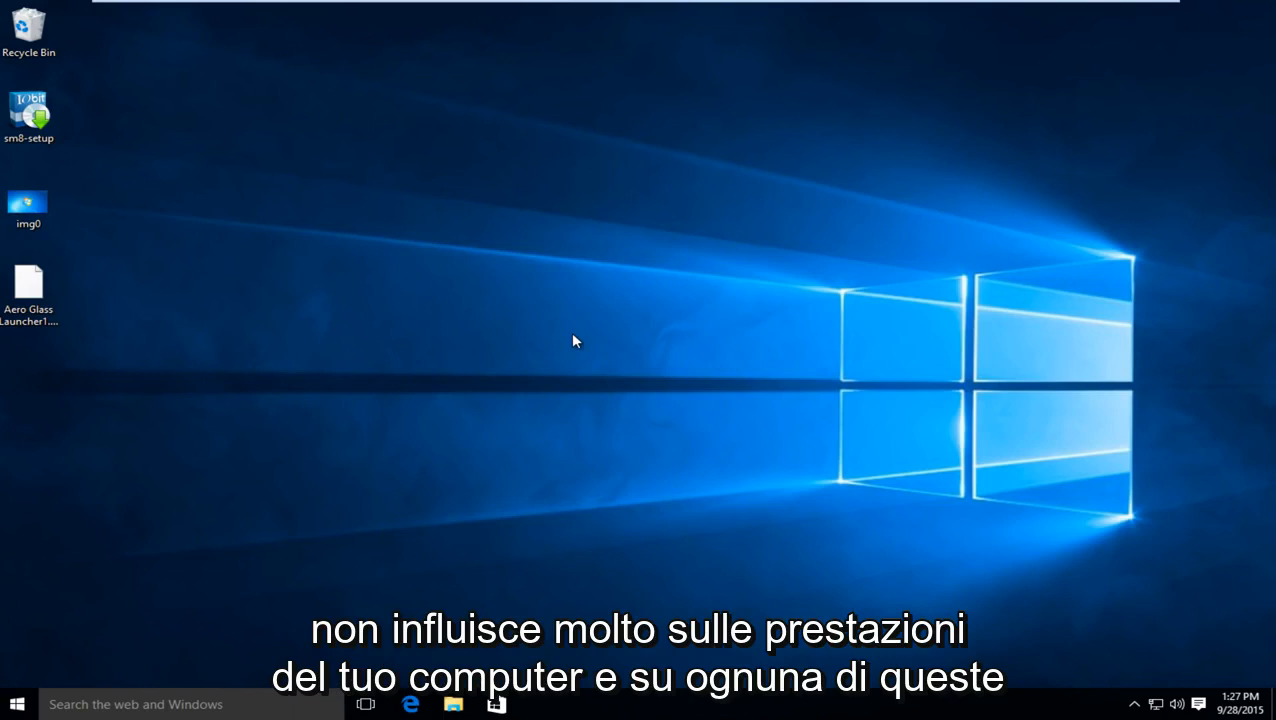
mouse_move(366, 390)
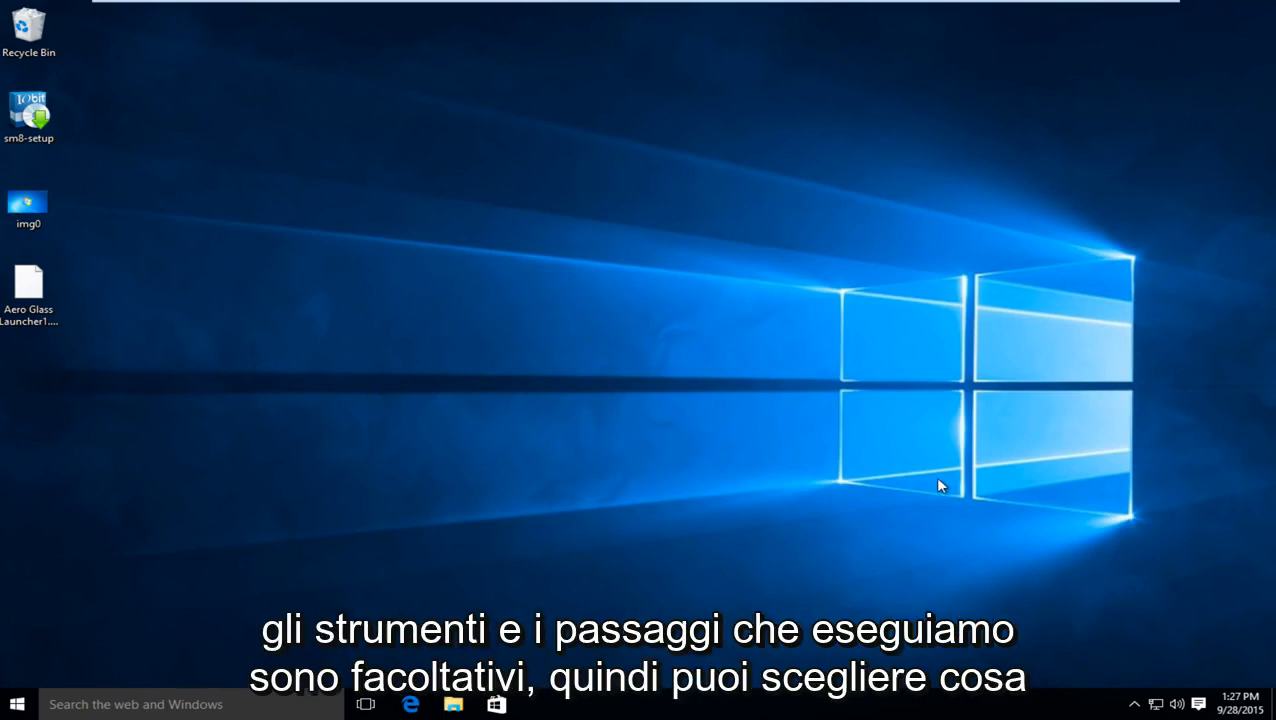
mouse_move(740, 532)
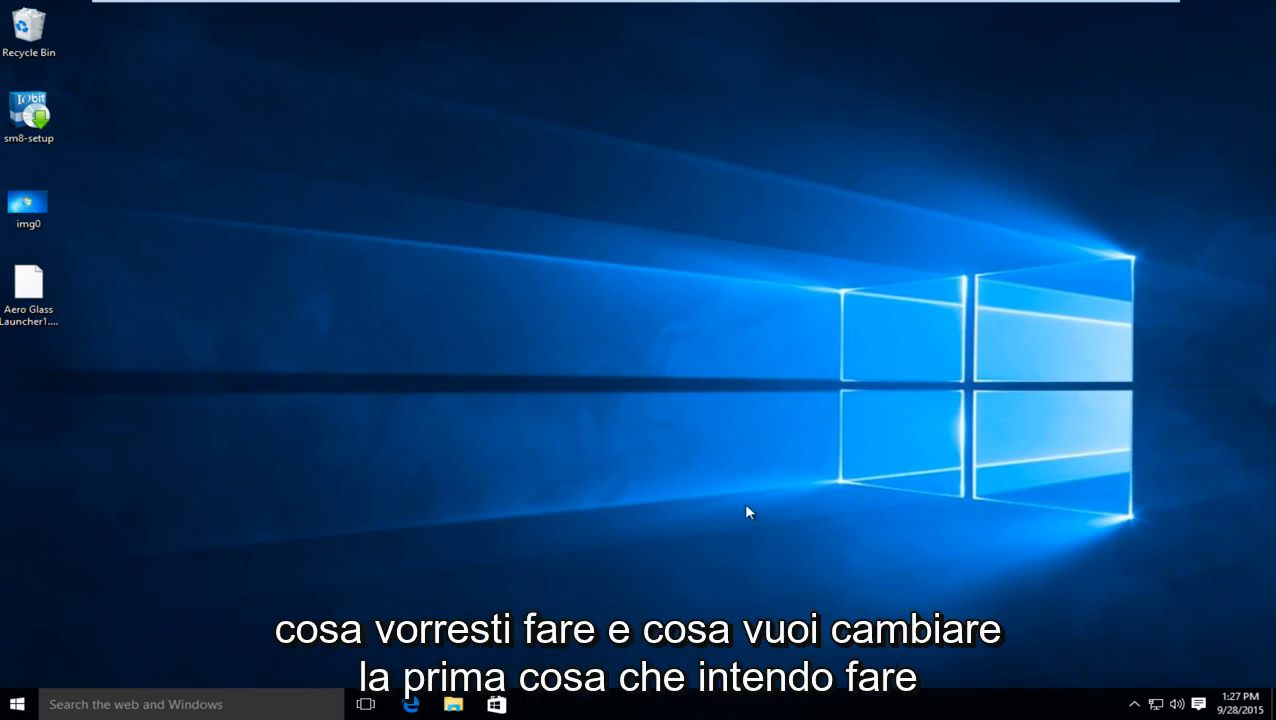
mouse_move(756, 504)
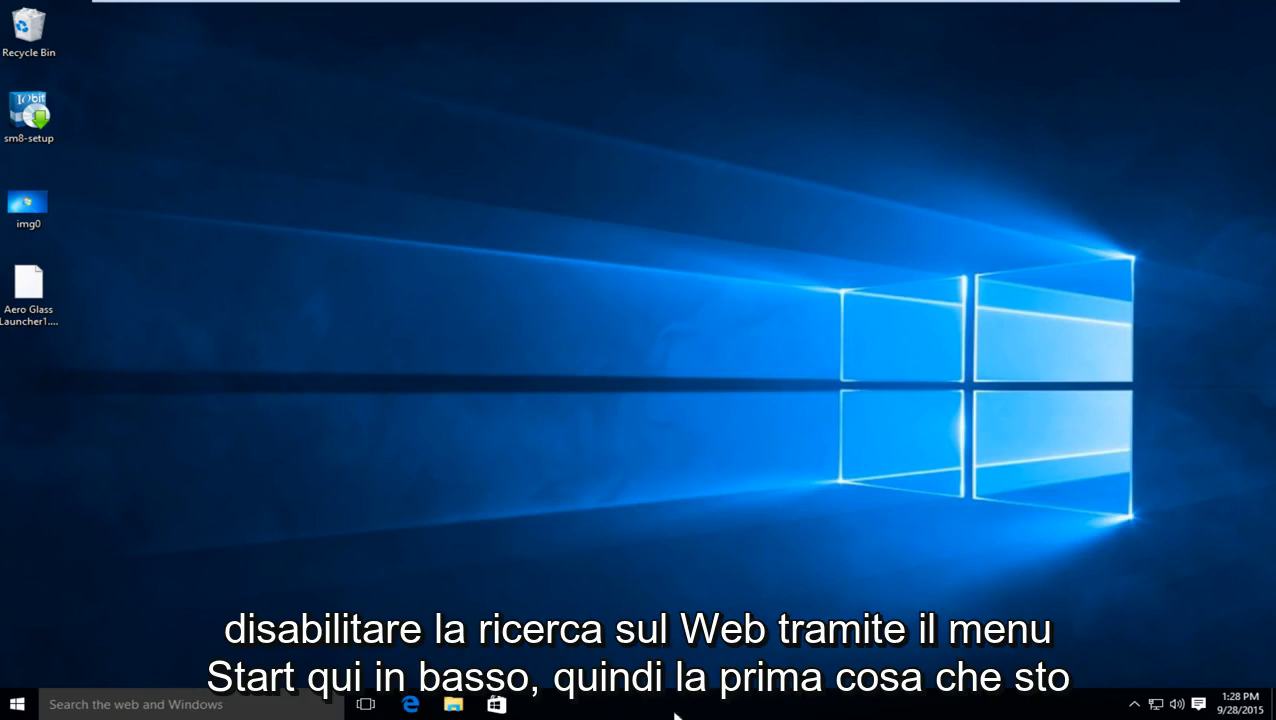
Uncheck 'Show Task View button' from the taskbar's right-click options
right_click(684, 704)
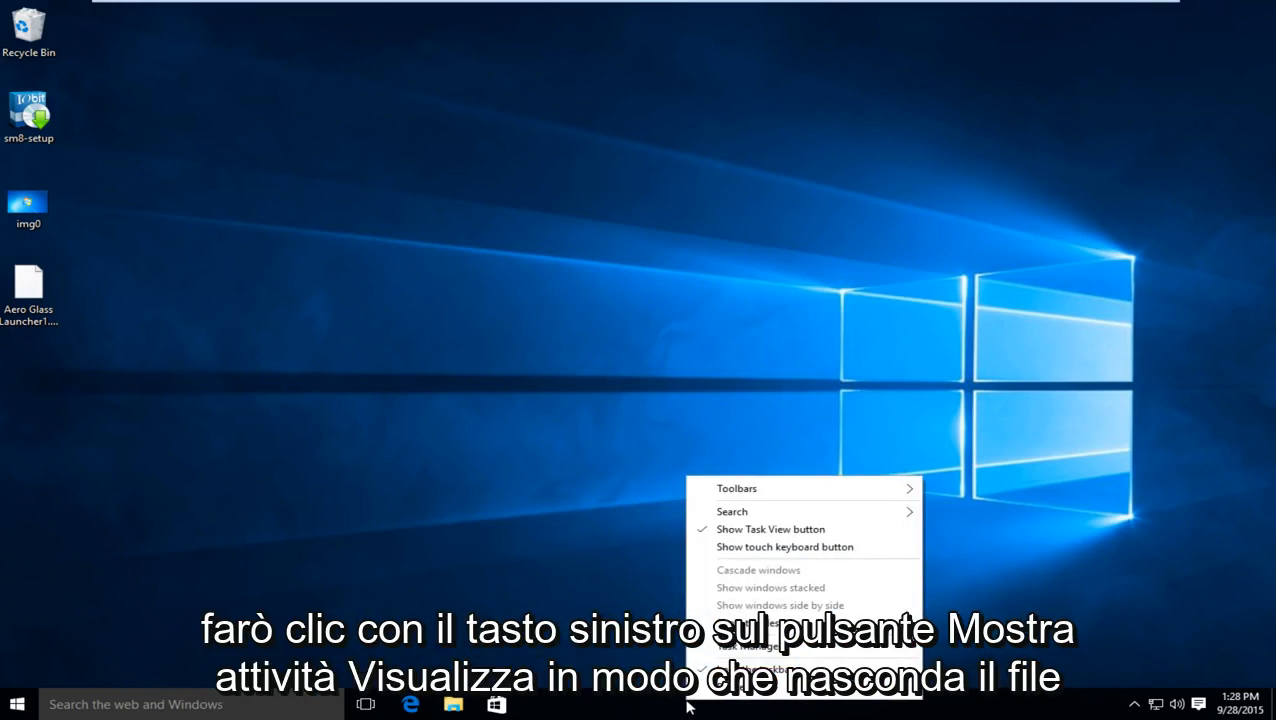
mouse_move(770, 528)
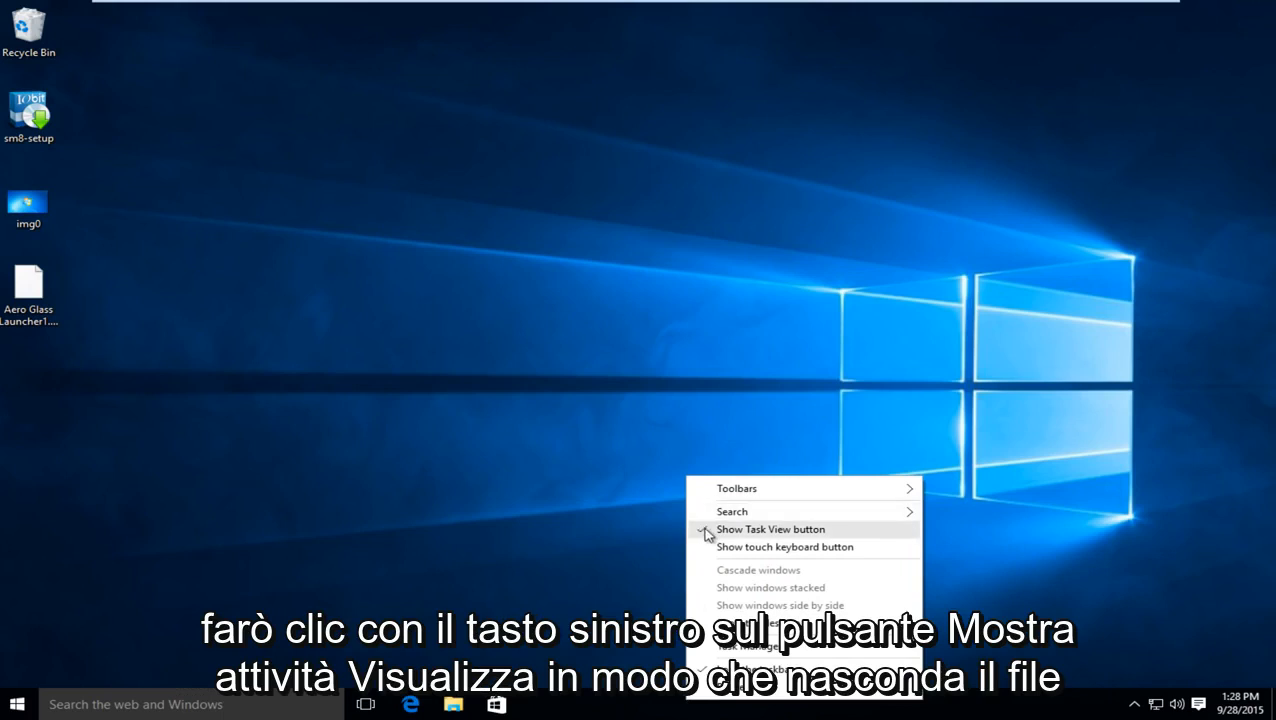
left_click(770, 528)
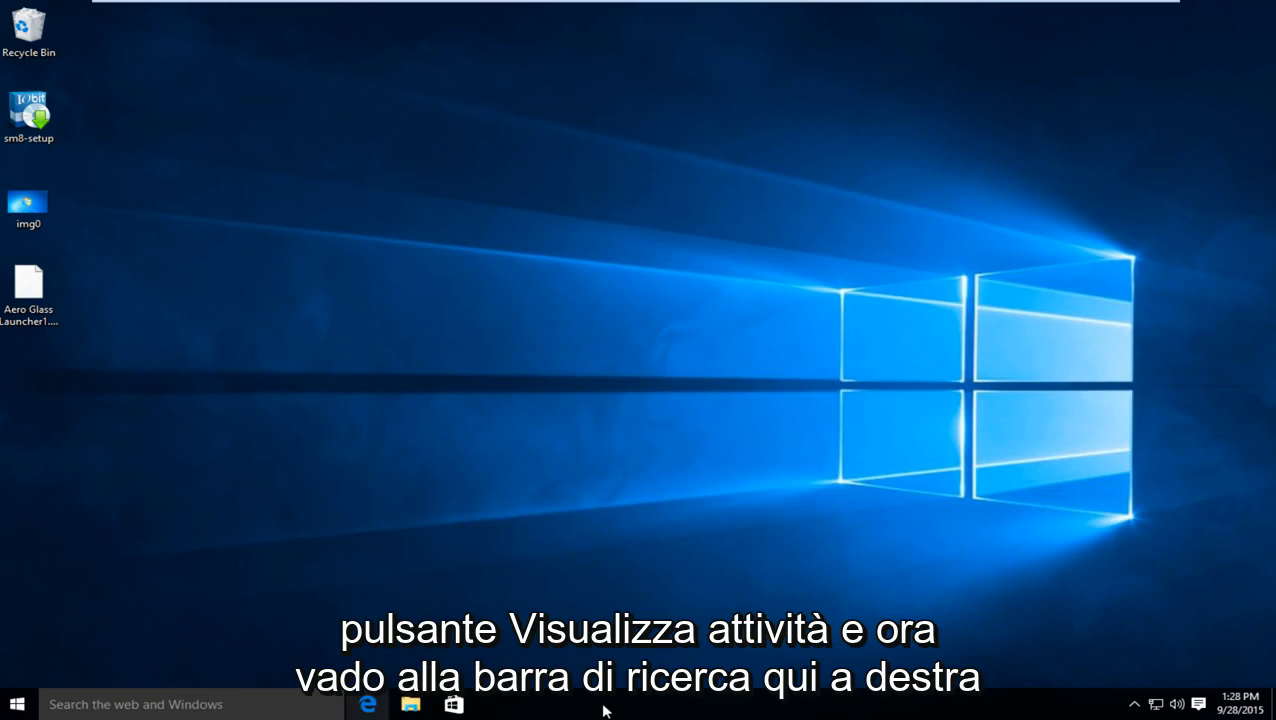
mouse_move(130, 704)
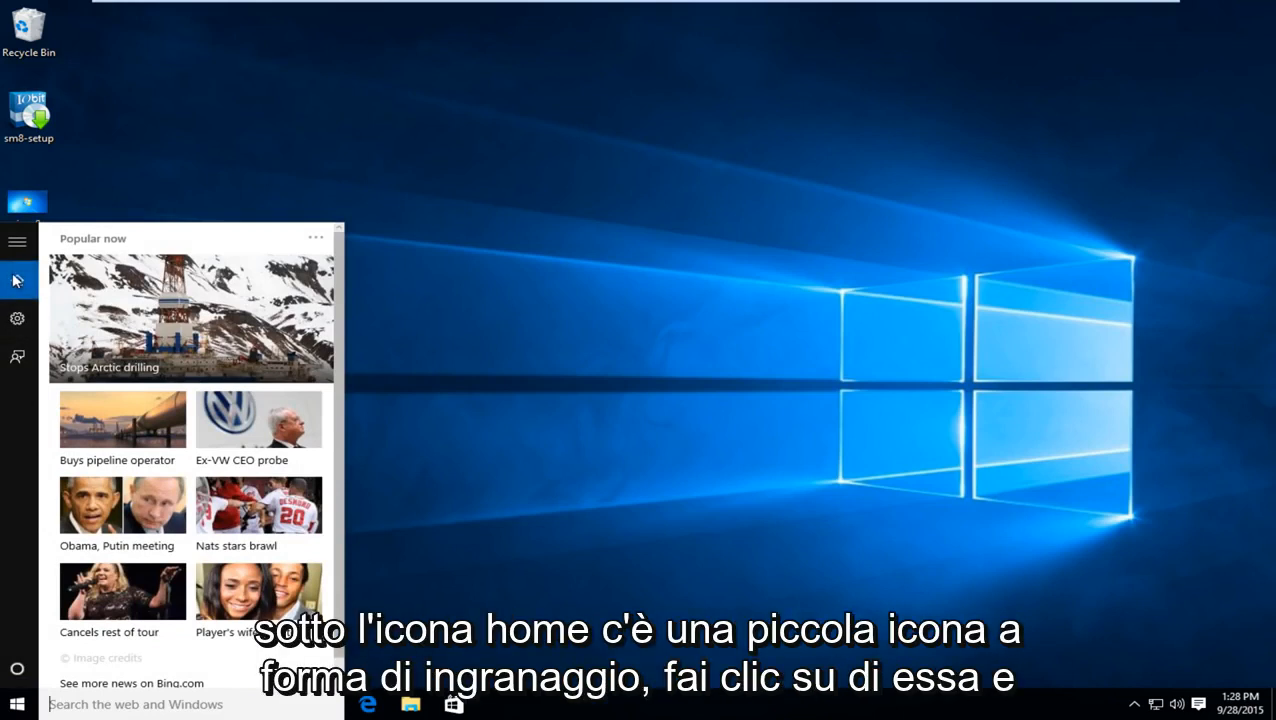
mouse_move(16, 318)
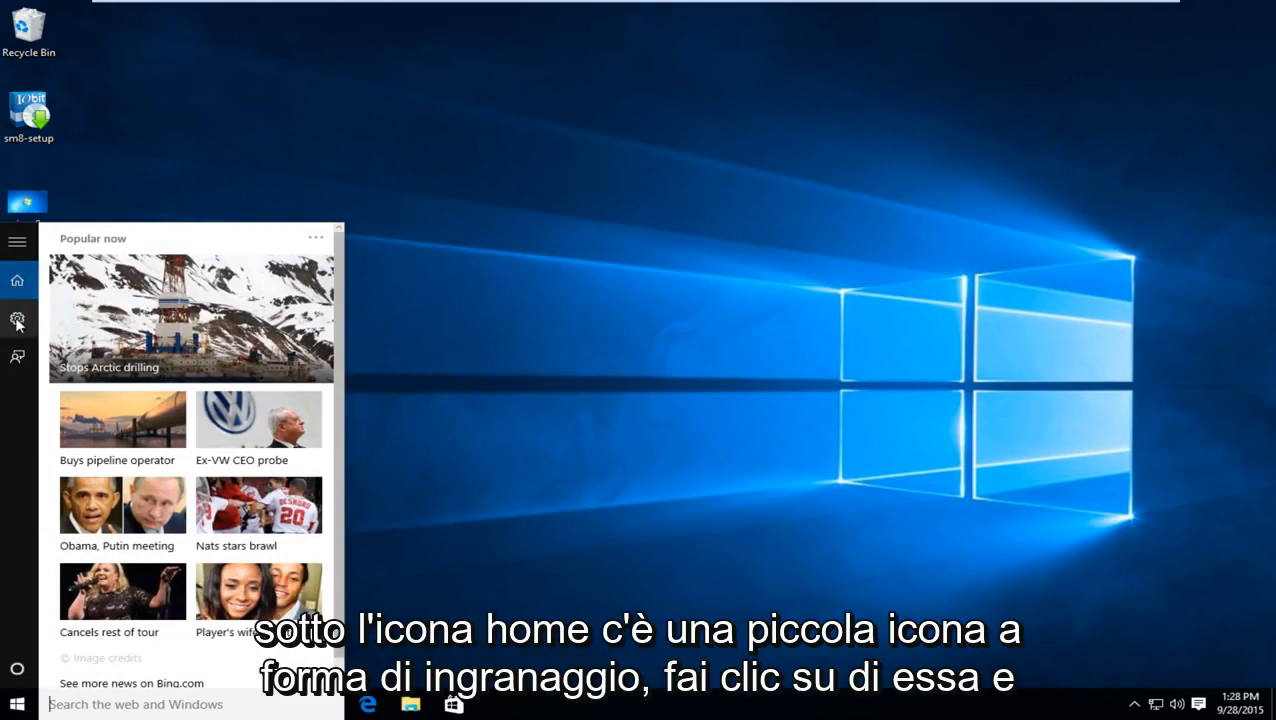
Switch Cortana's 'Search online and include web results' to Off
left_click(16, 318)
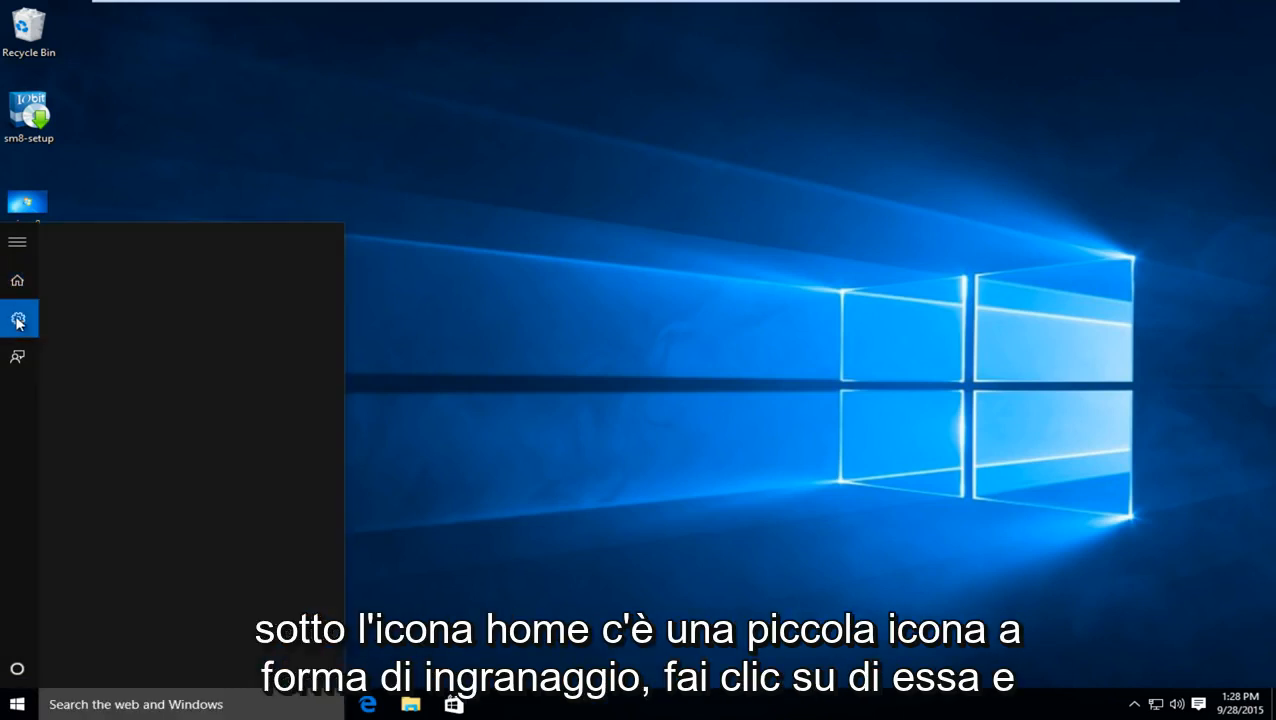
left_click(16, 318)
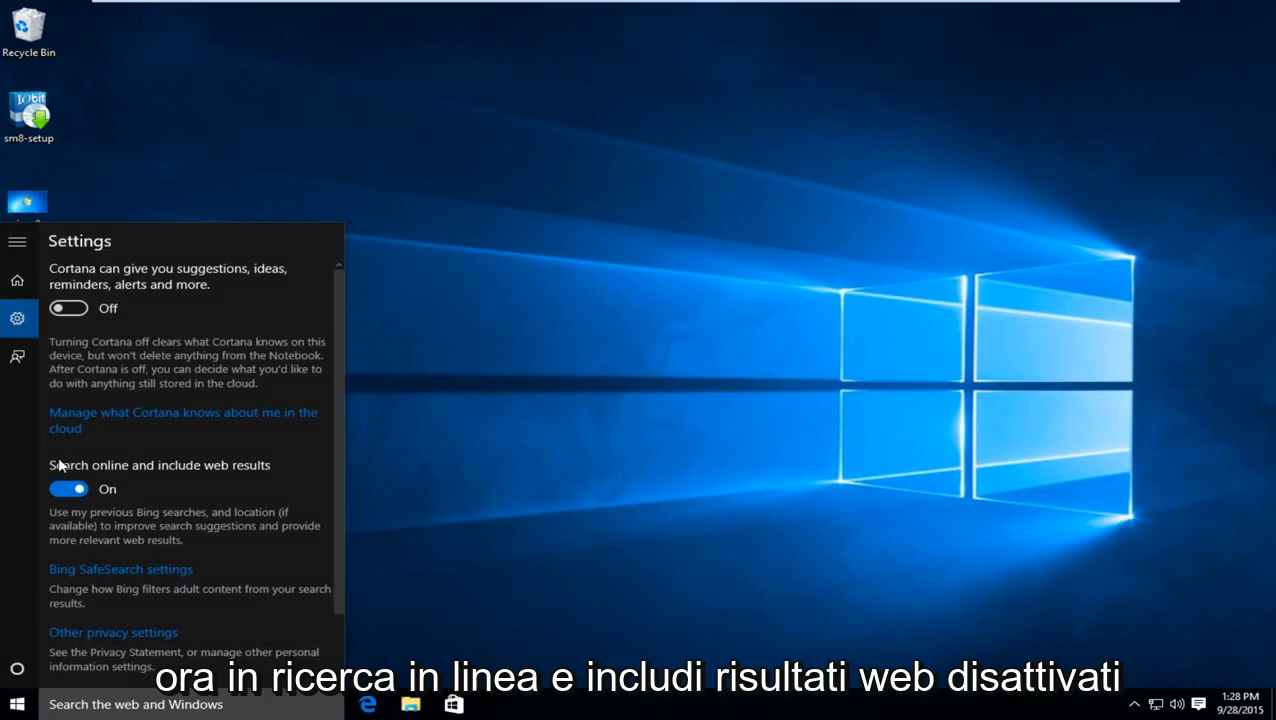
mouse_move(184, 476)
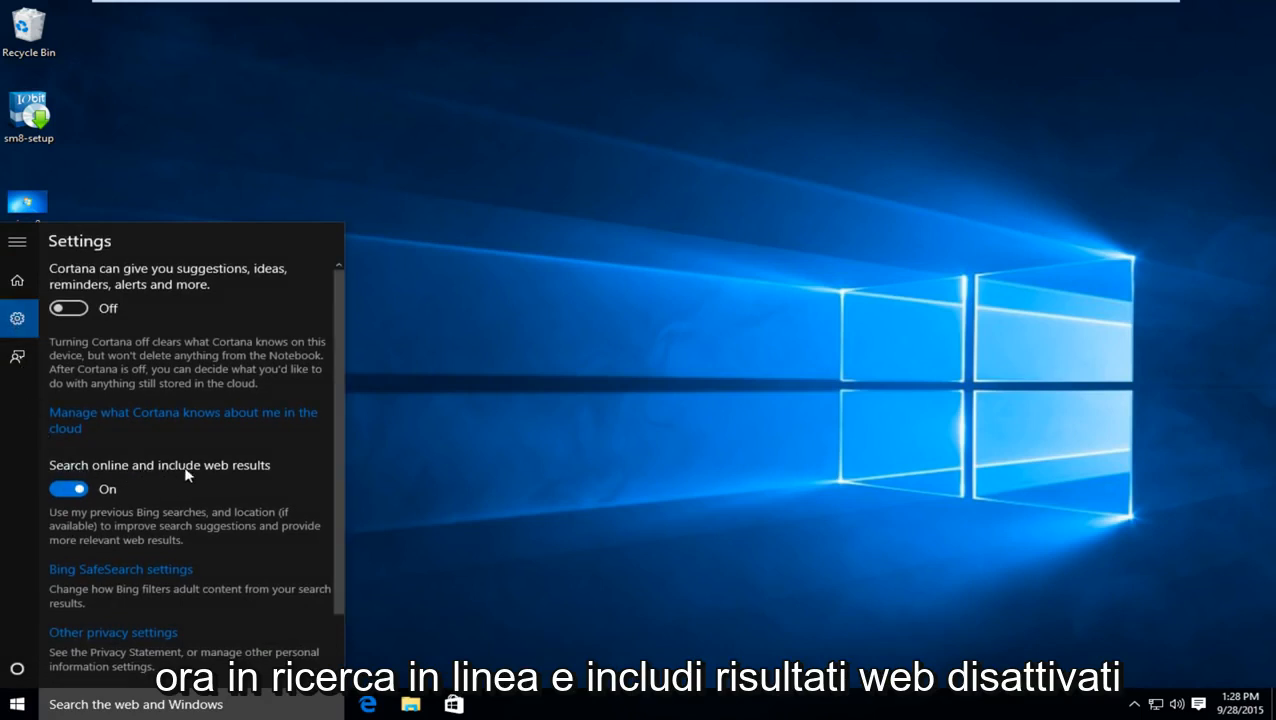
left_click(68, 488)
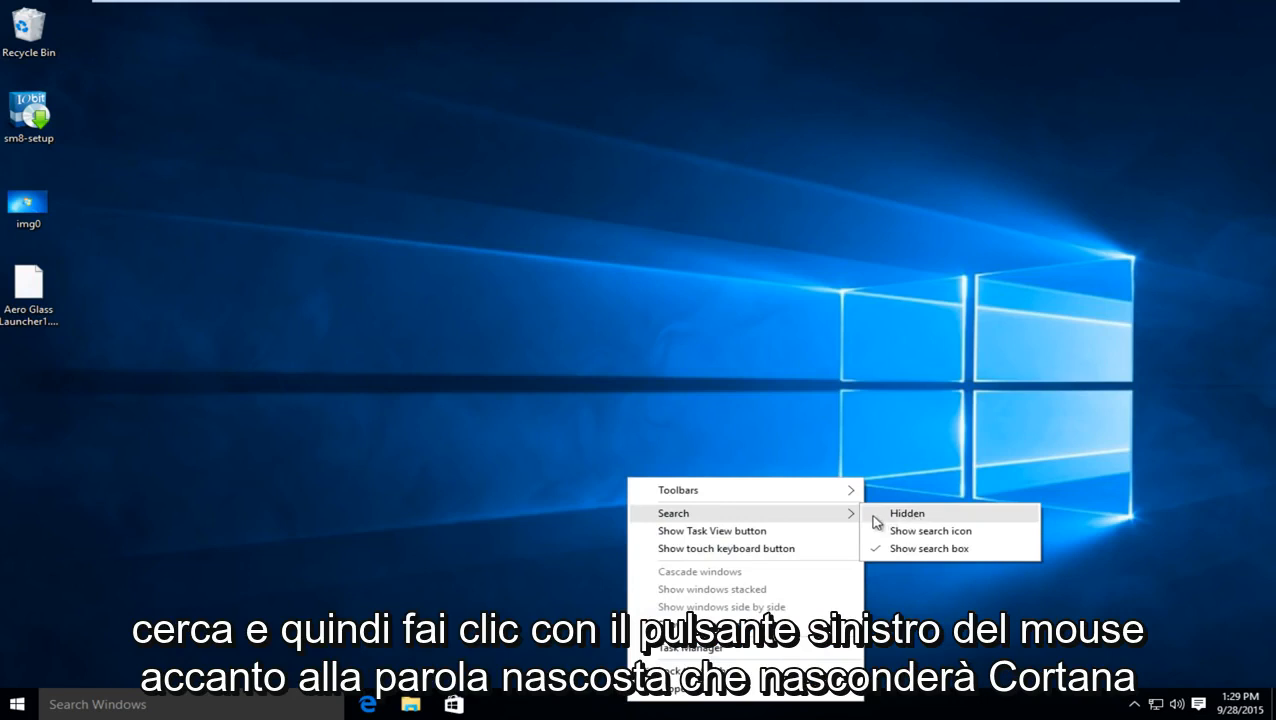
Set taskbar Search to Hidden, then type 'contro' in Start to show search still works
left_click(906, 512)
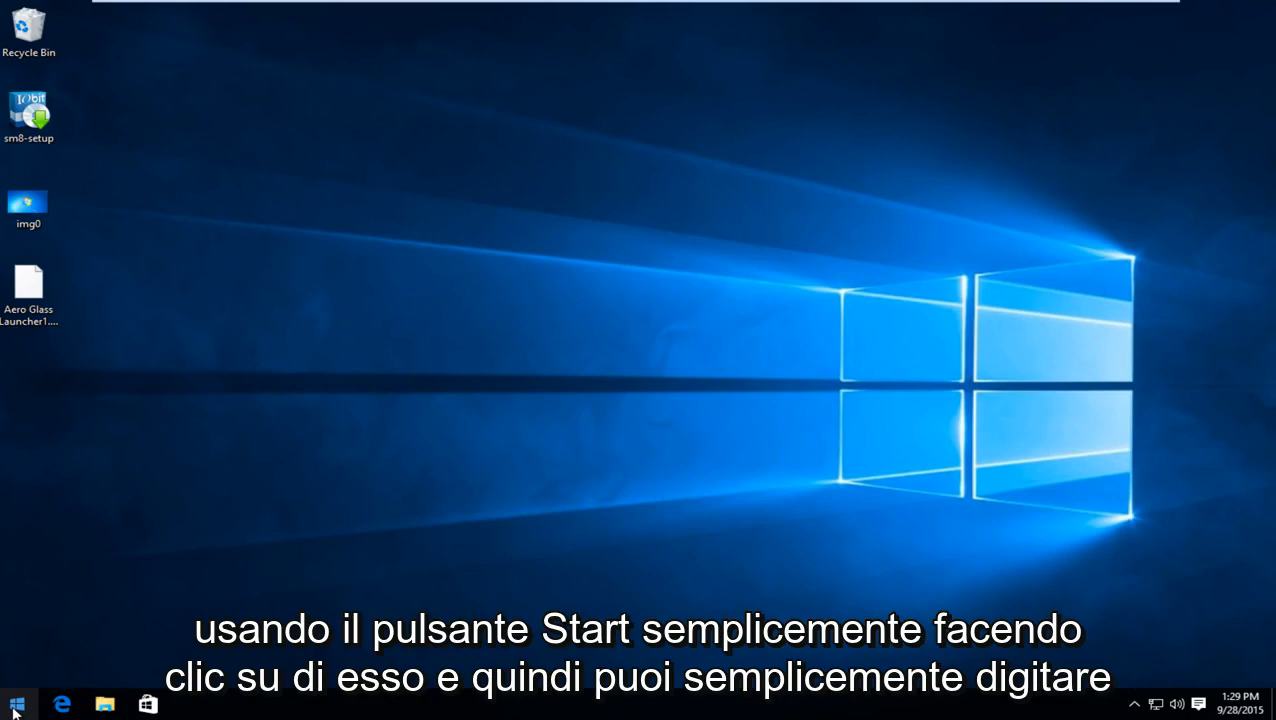
left_click(16, 704)
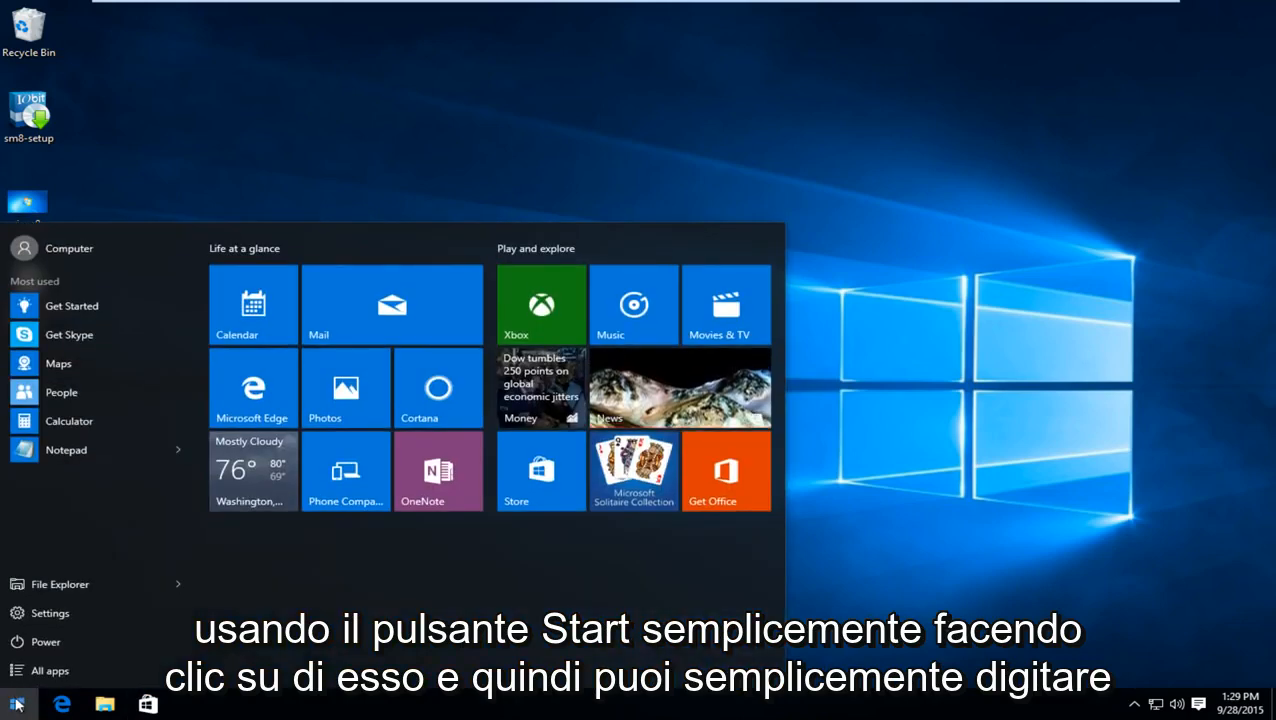
left_click(16, 704)
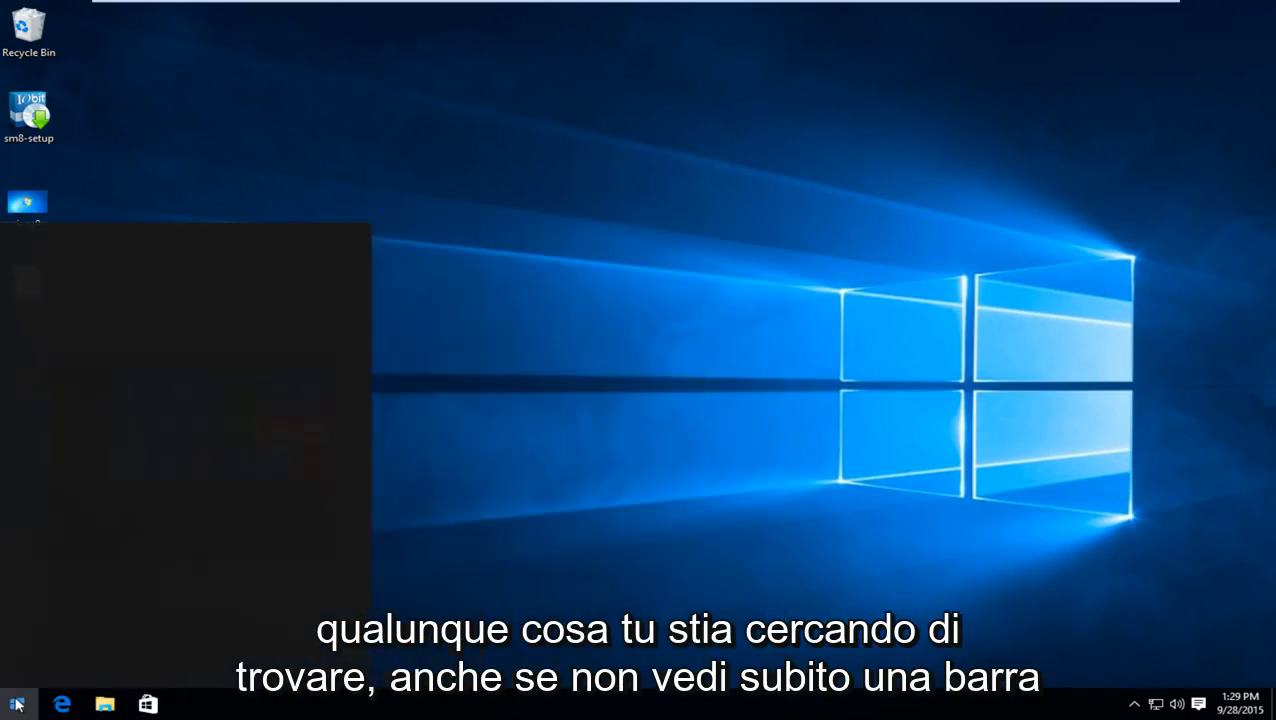
type("contro")
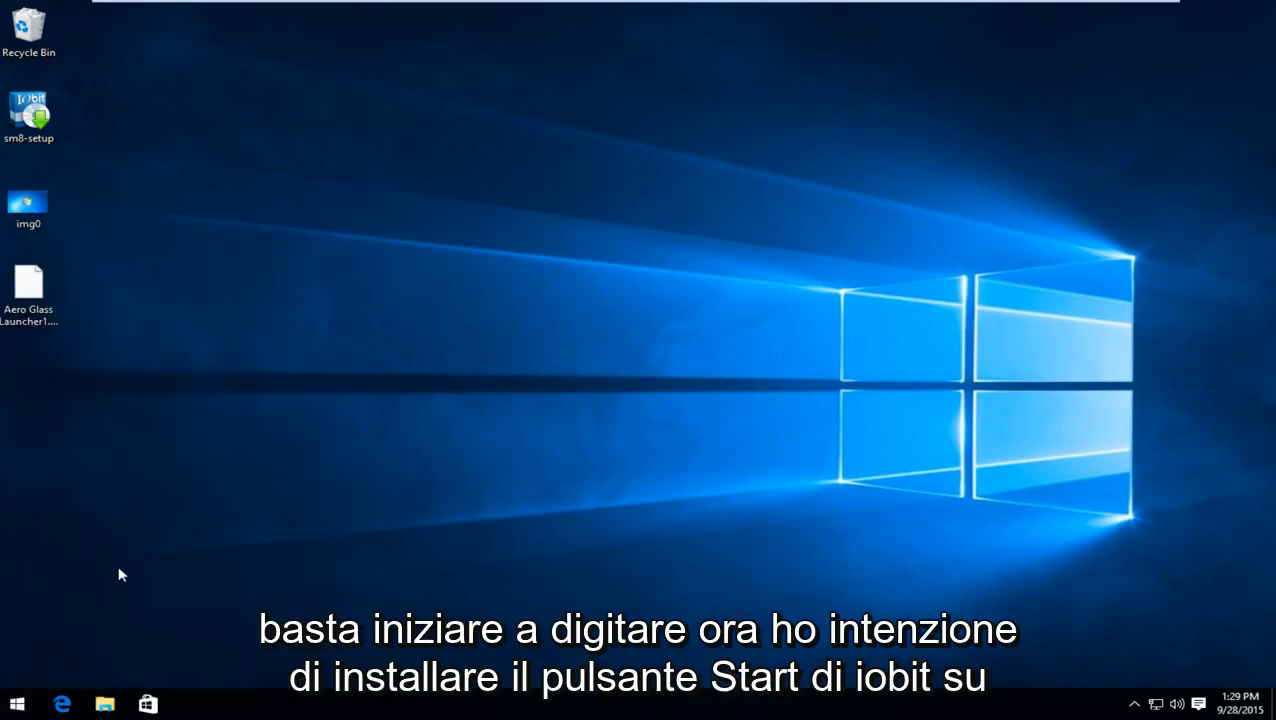
mouse_move(88, 176)
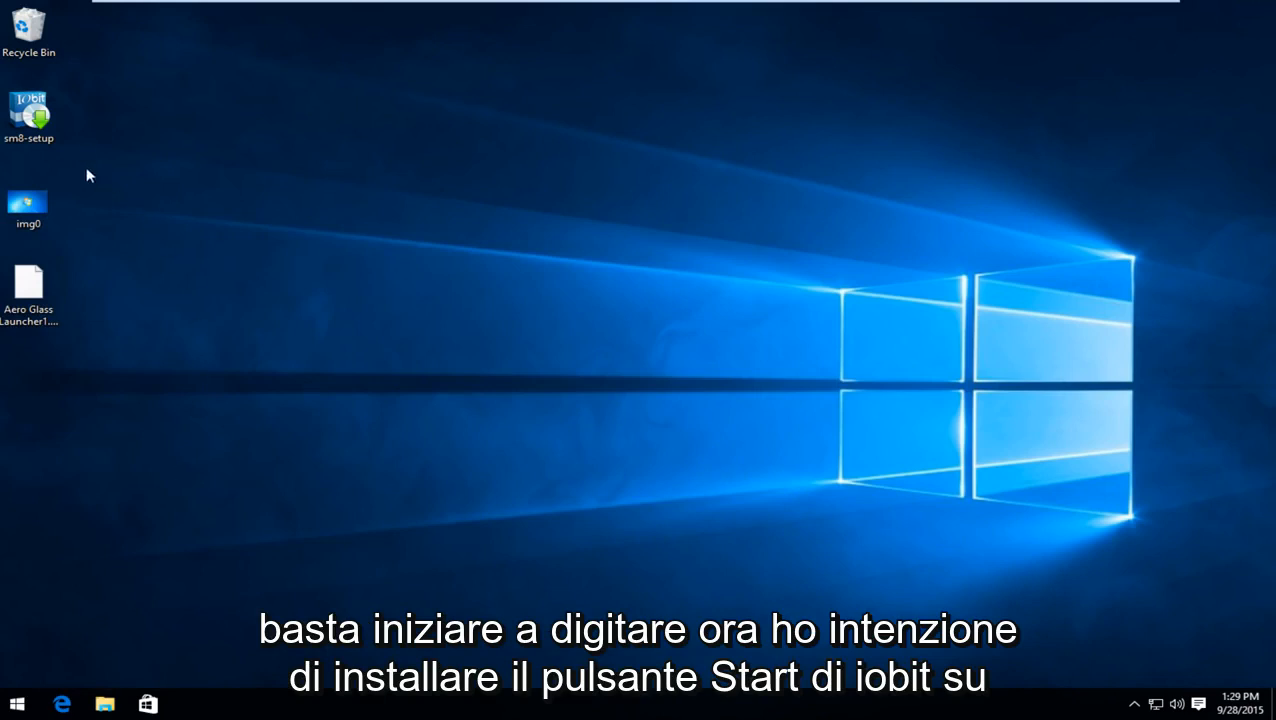
Run sm8-setup from the desktop, approving the security warning and User Account Control
double_click(28, 110)
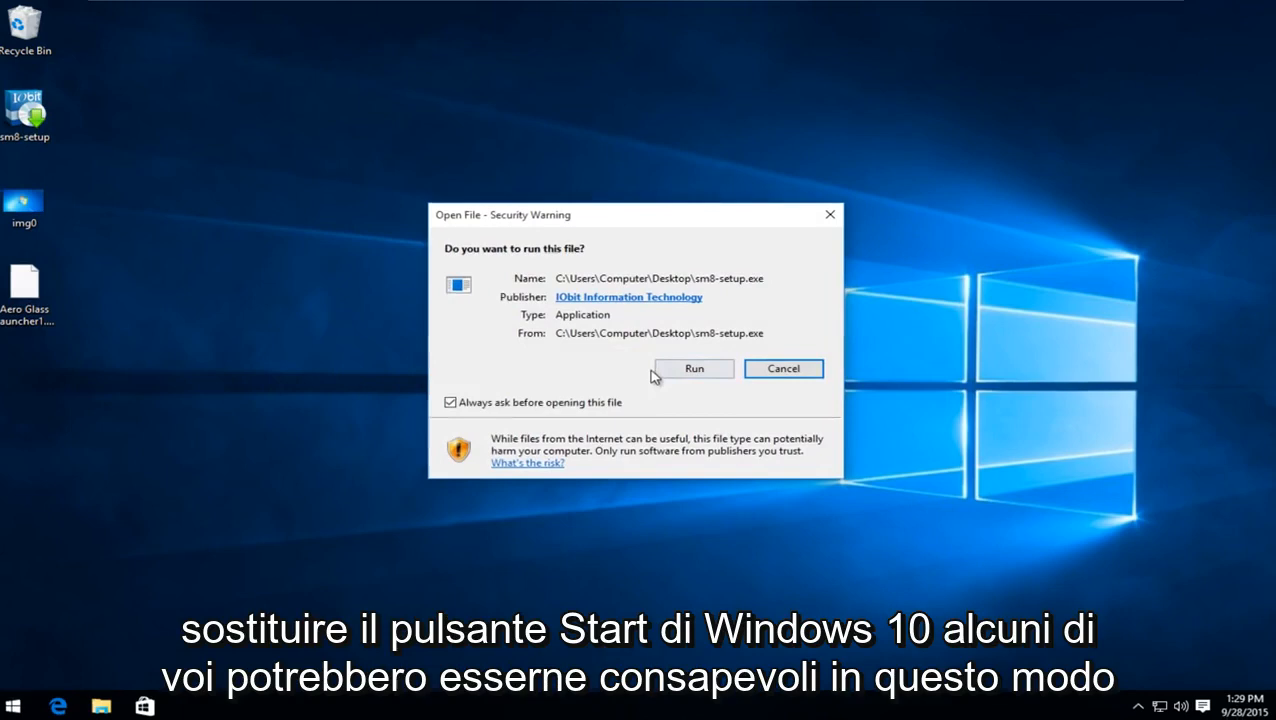
left_click(692, 368)
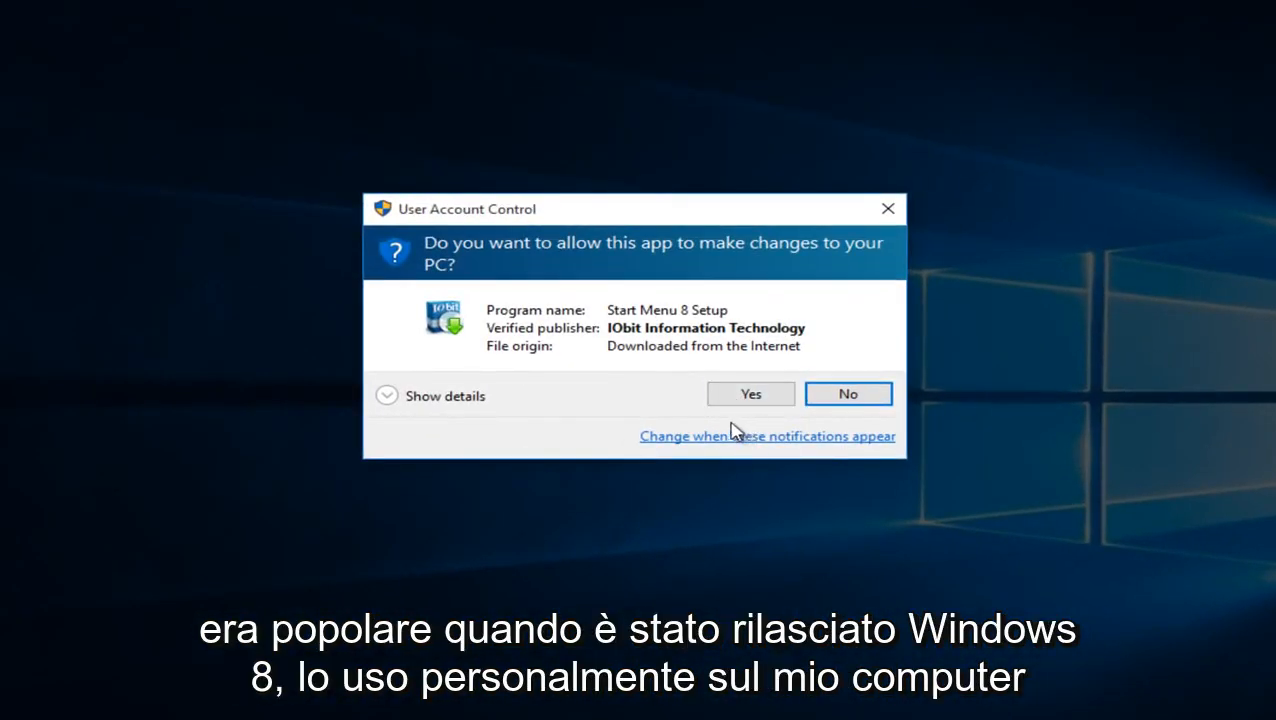
left_click(750, 392)
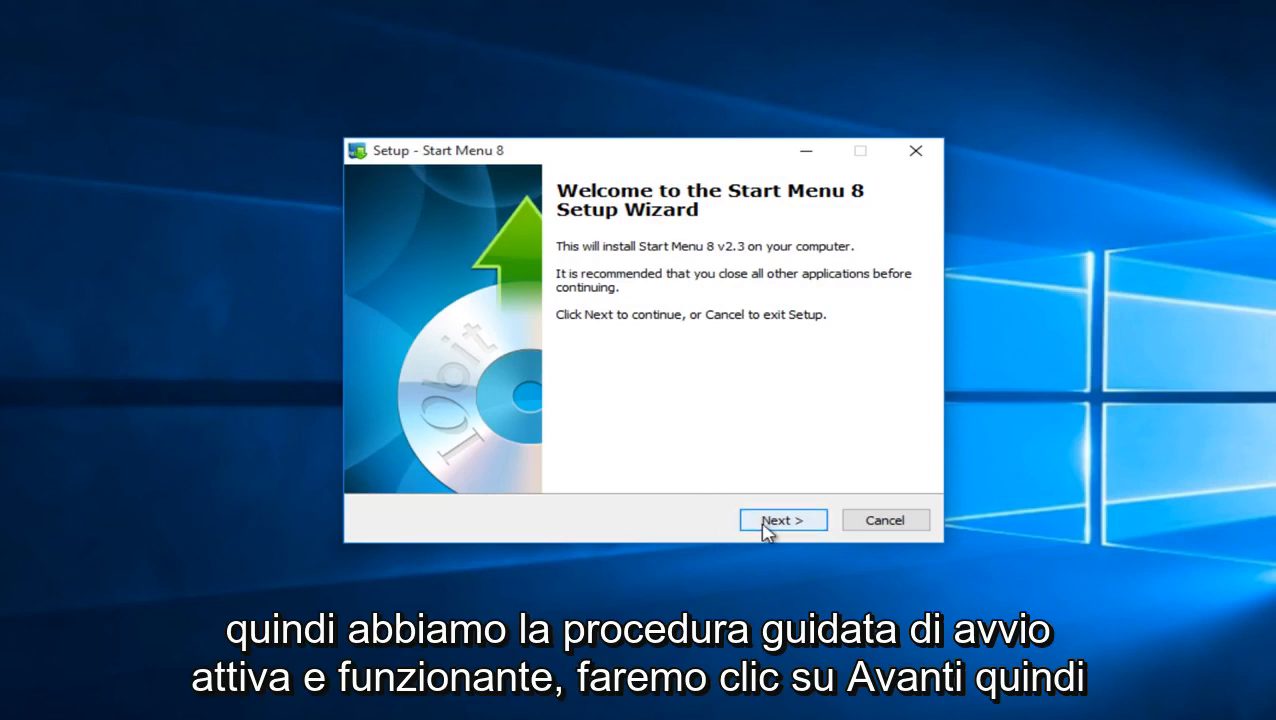
Accept the license and install Start Menu 8 into the default folder
left_click(782, 520)
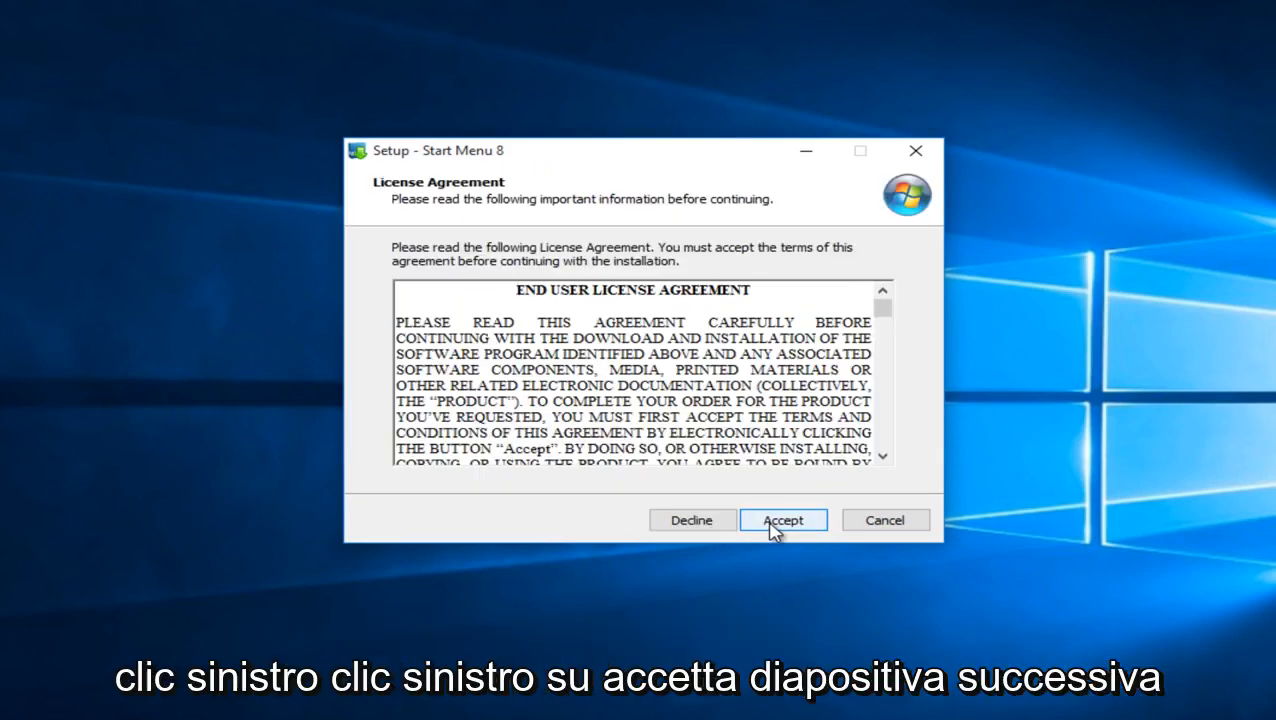
left_click(784, 520)
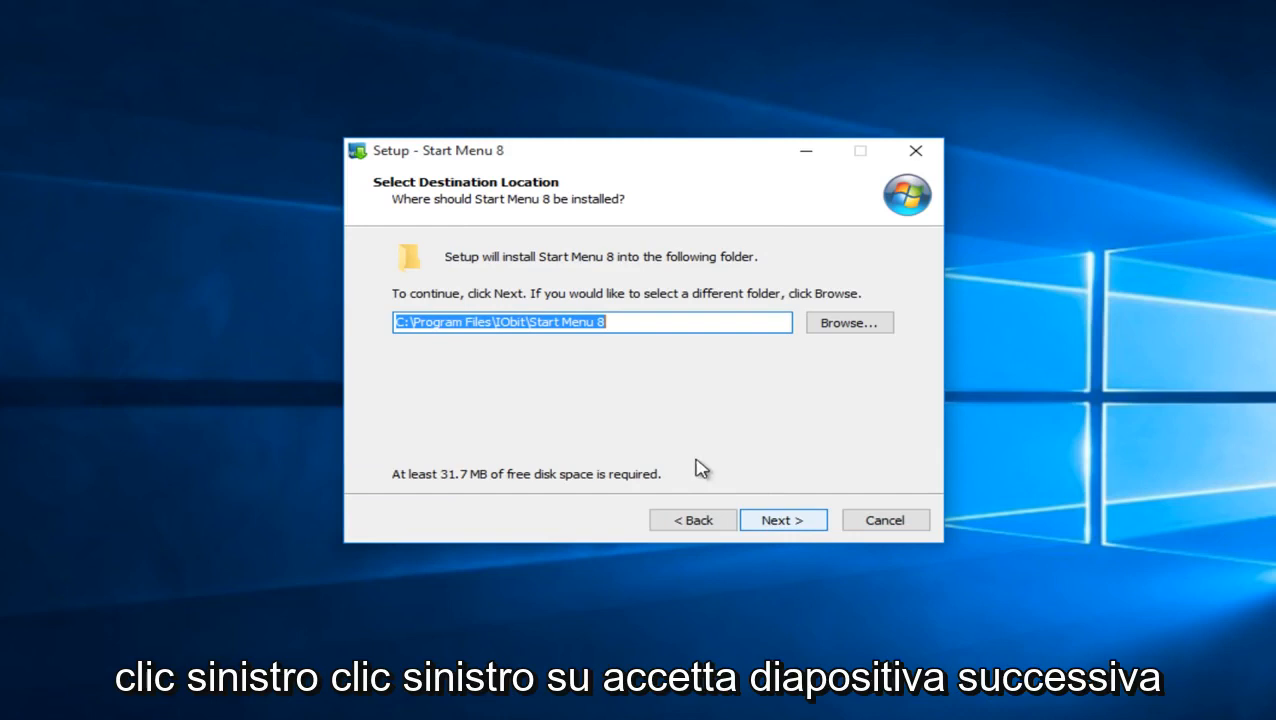
left_click(784, 520)
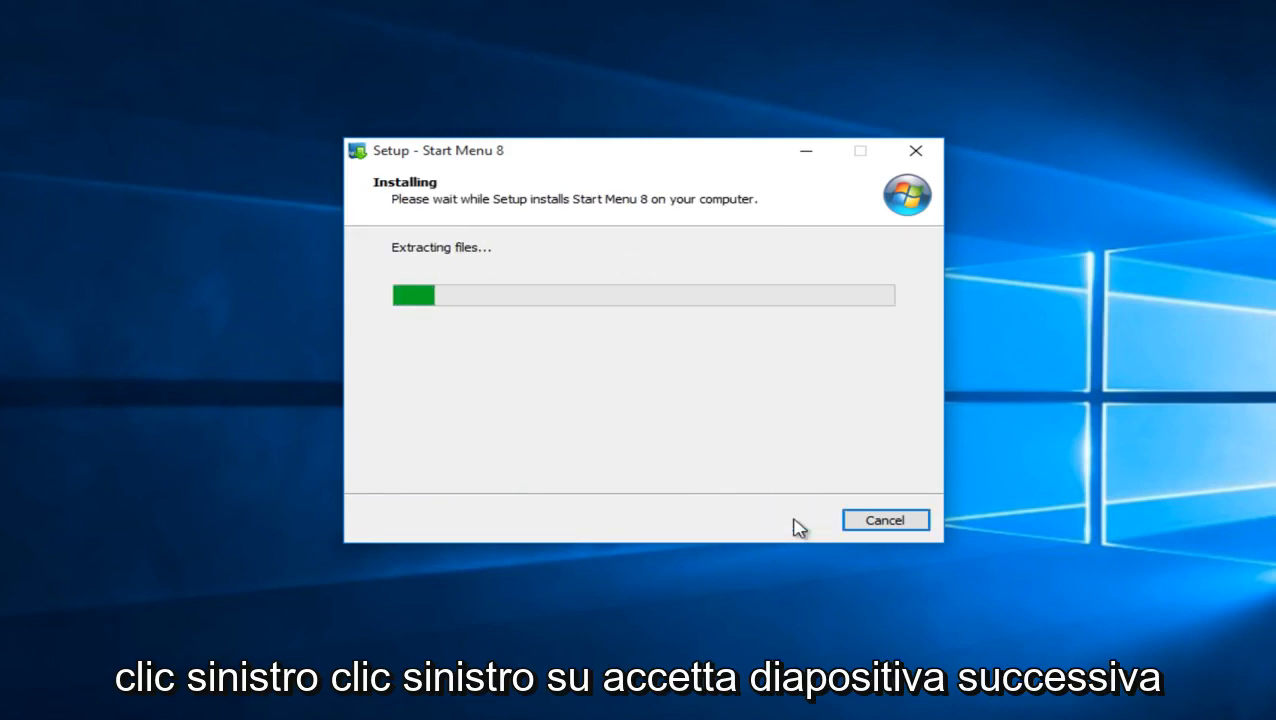
mouse_move(772, 498)
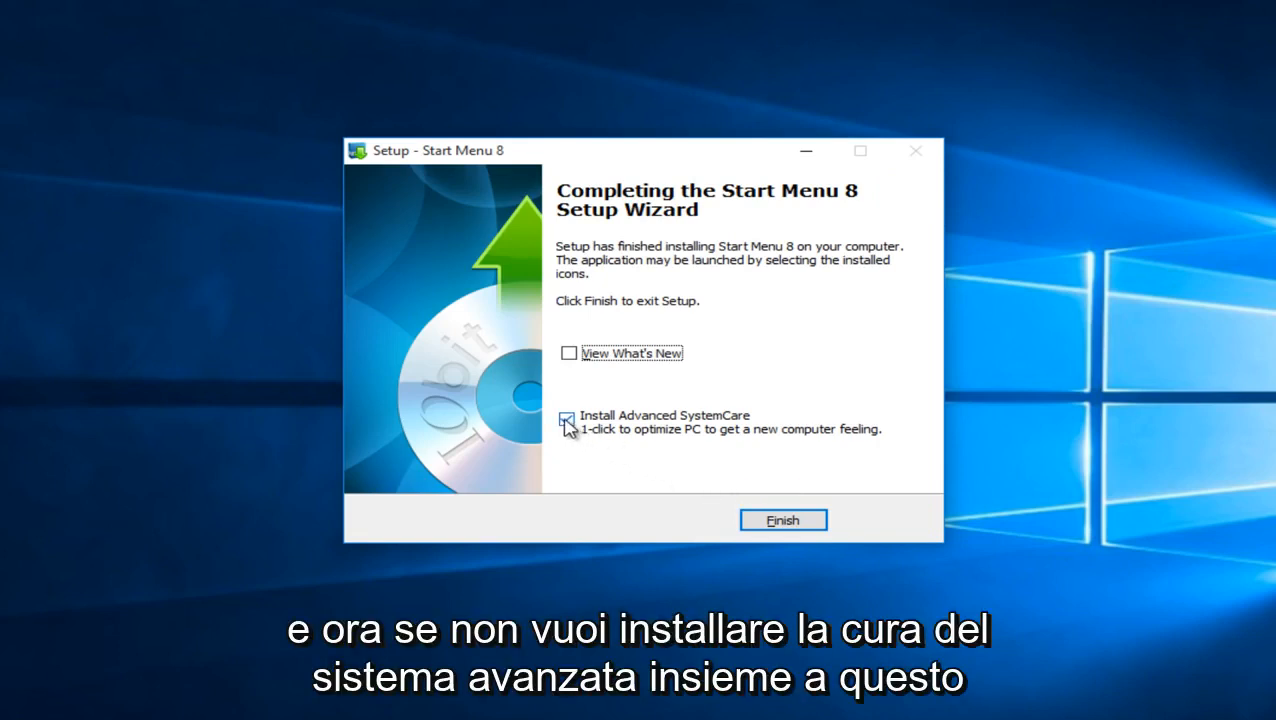
Uncheck 'Install Advanced SystemCare' and finish the setup wizard
left_click(568, 418)
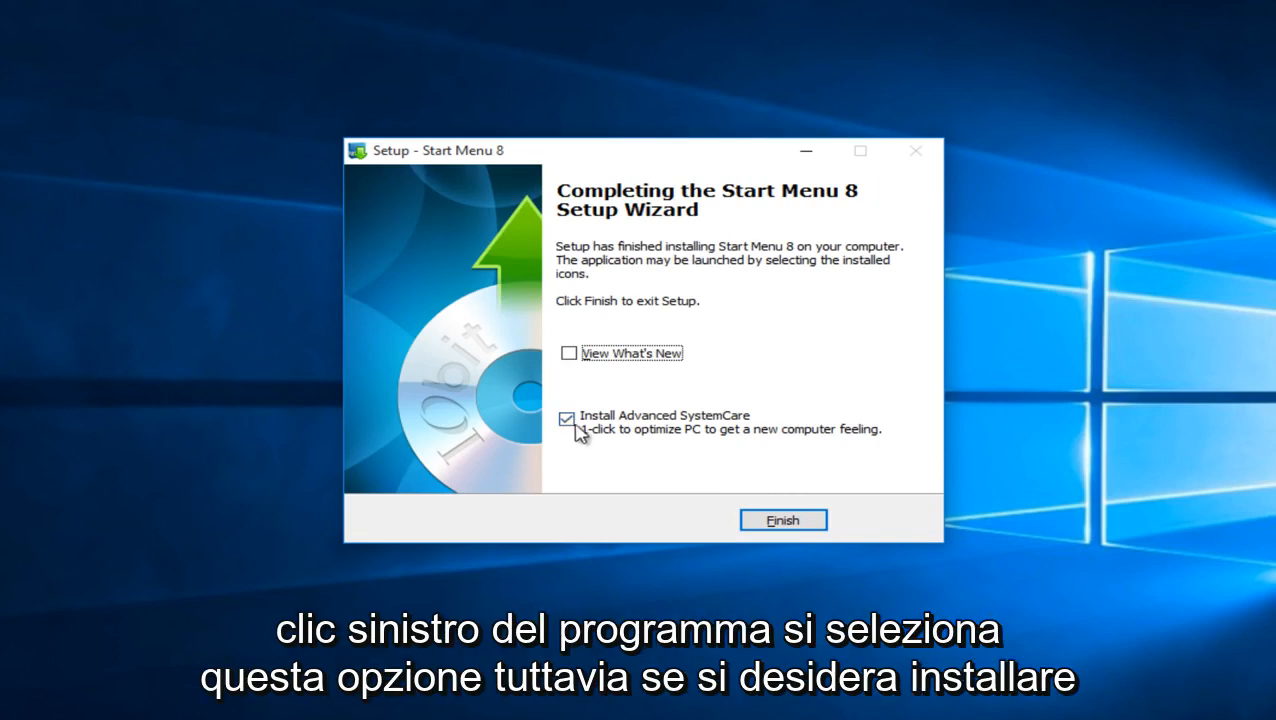
left_click(568, 418)
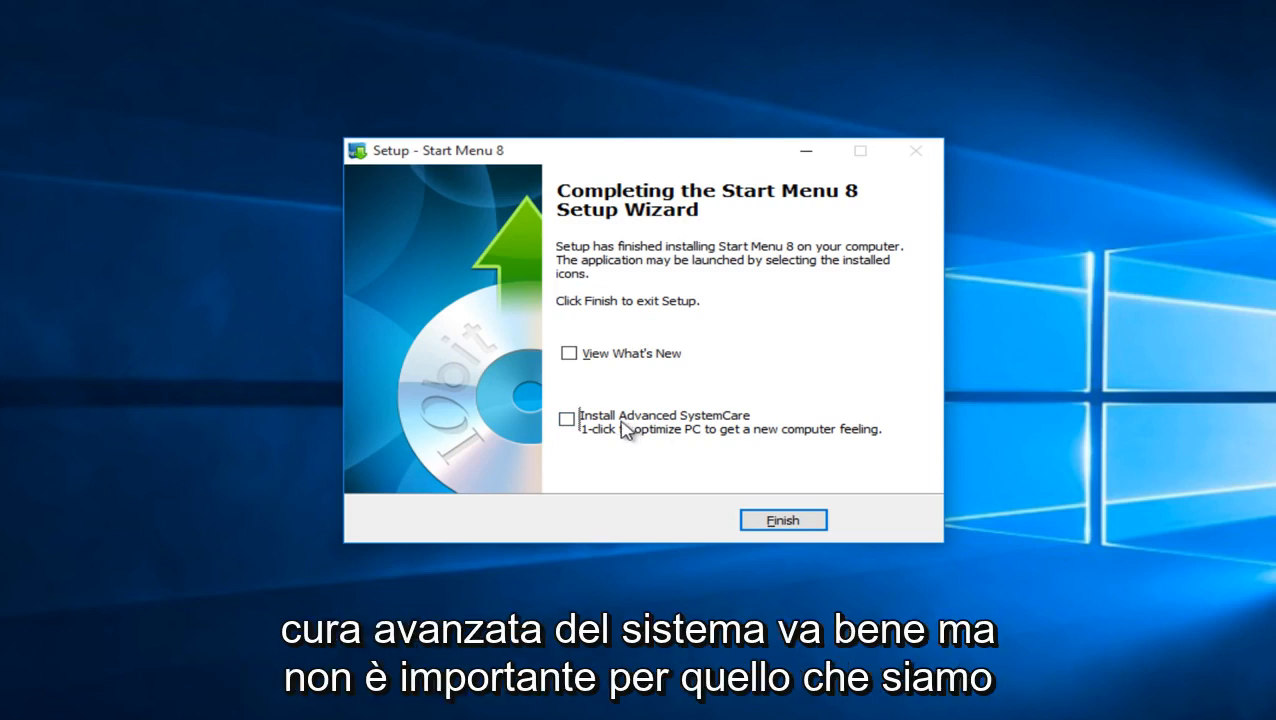
mouse_move(612, 430)
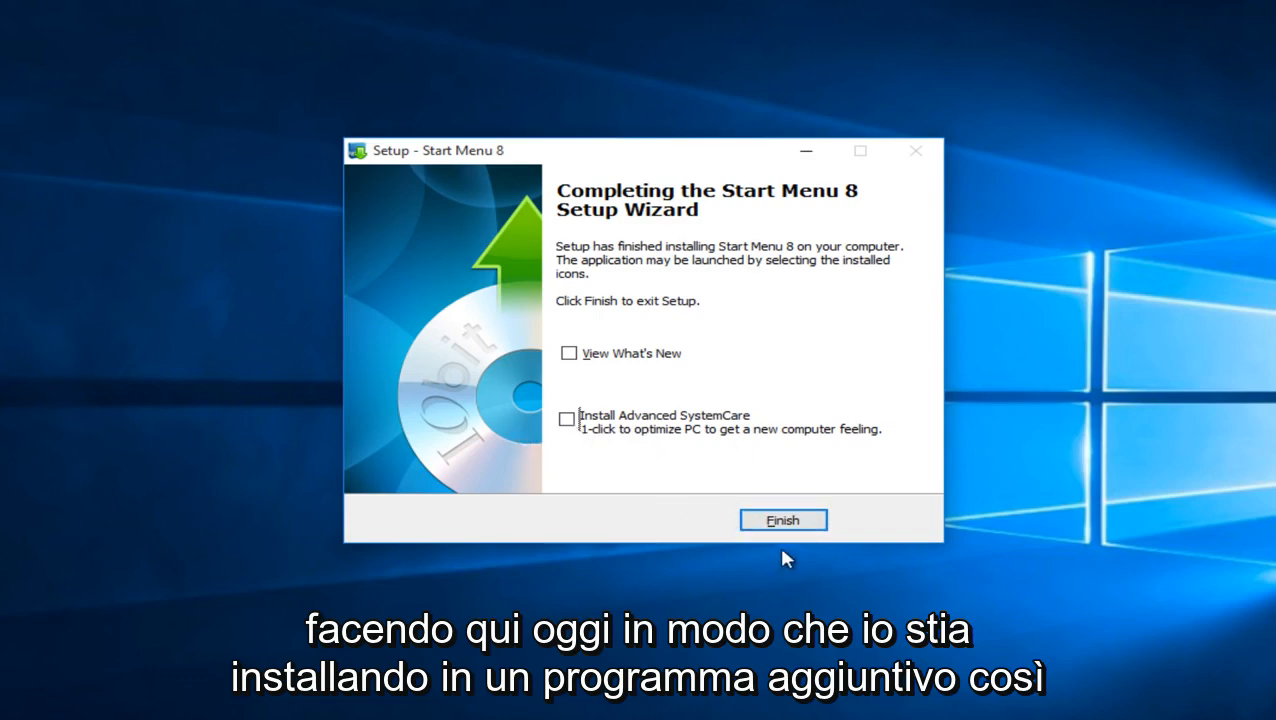
left_click(784, 520)
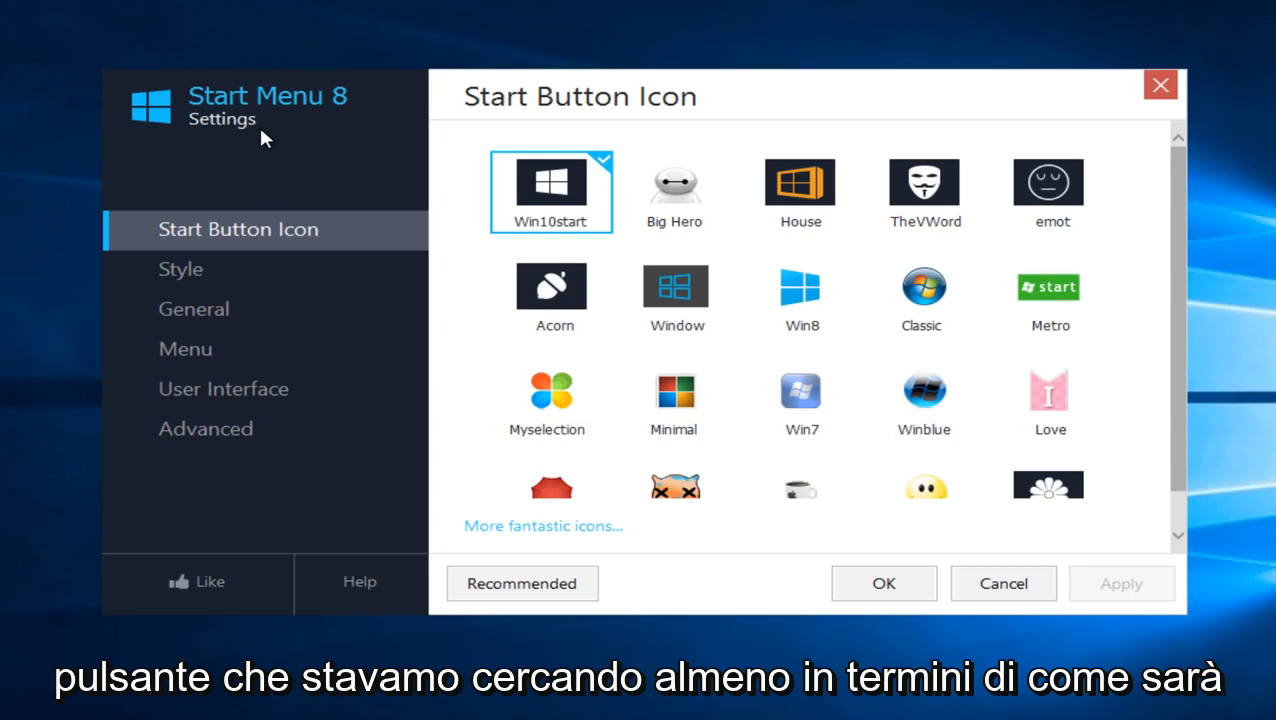
Select the Classic Start button icon and confirm with OK
left_click(800, 400)
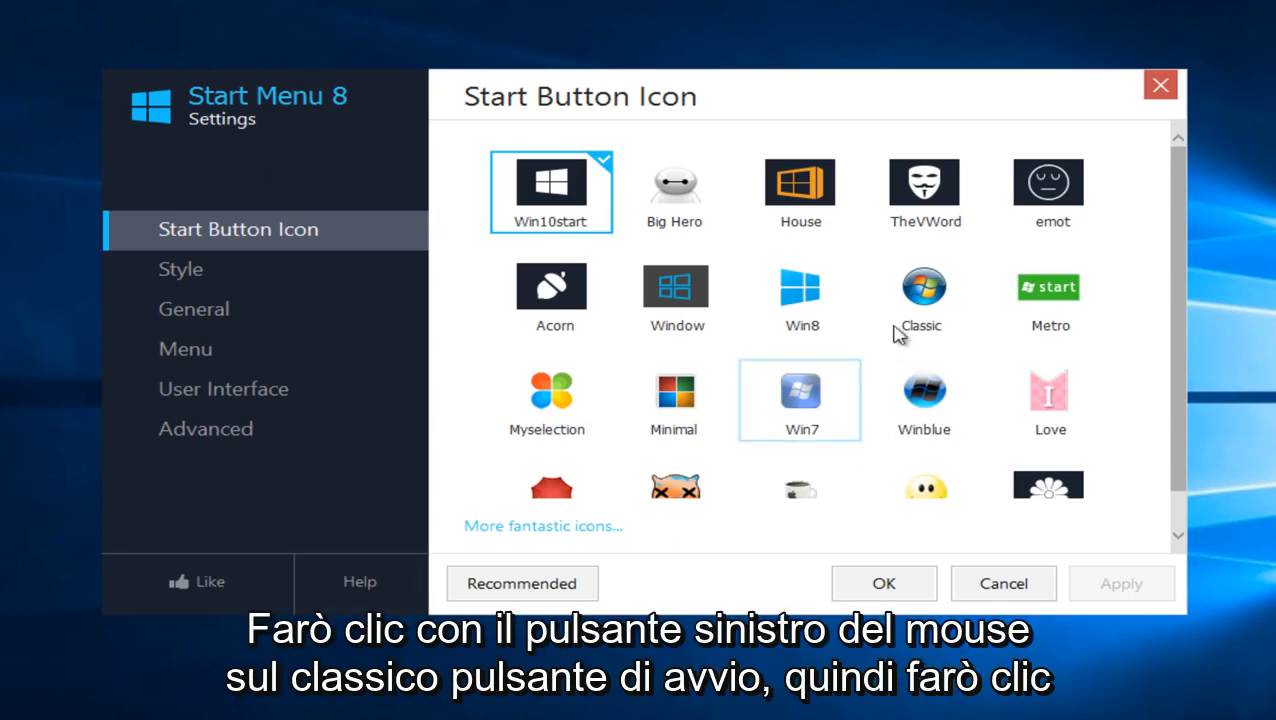
left_click(924, 296)
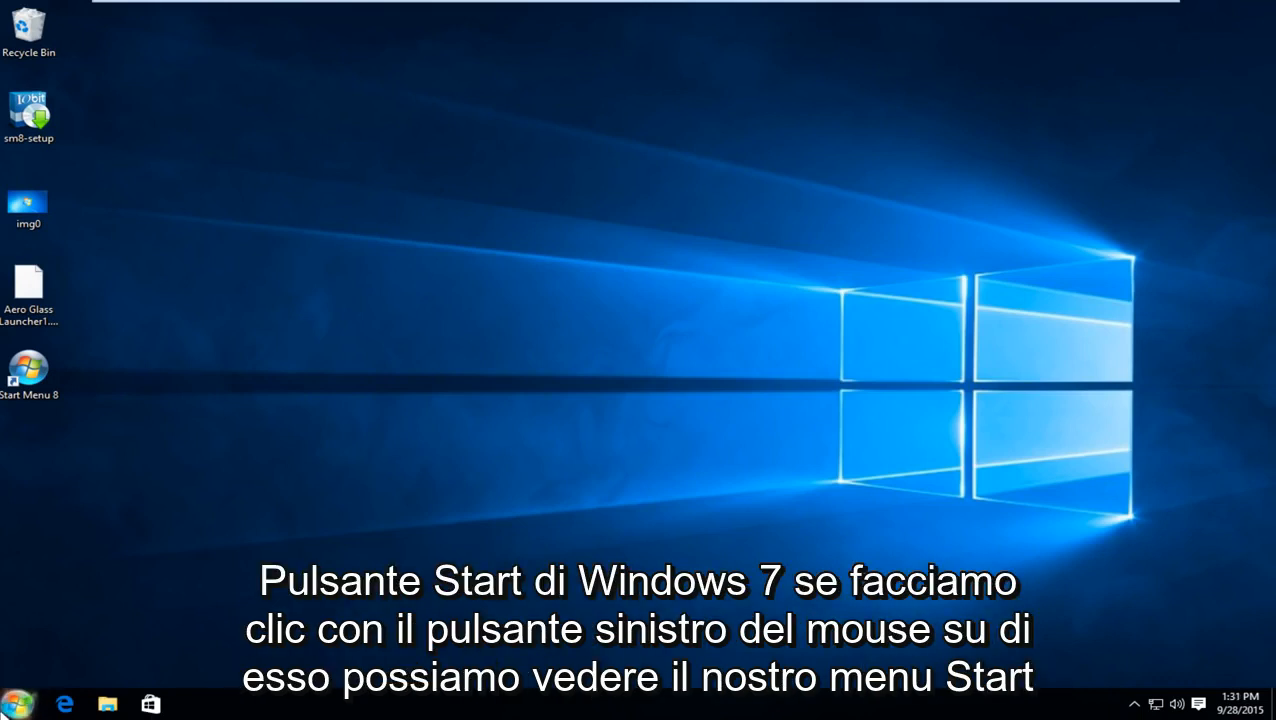
Bring up Start Menu 8's classic two-column Start menu from the new Start button
left_click(16, 704)
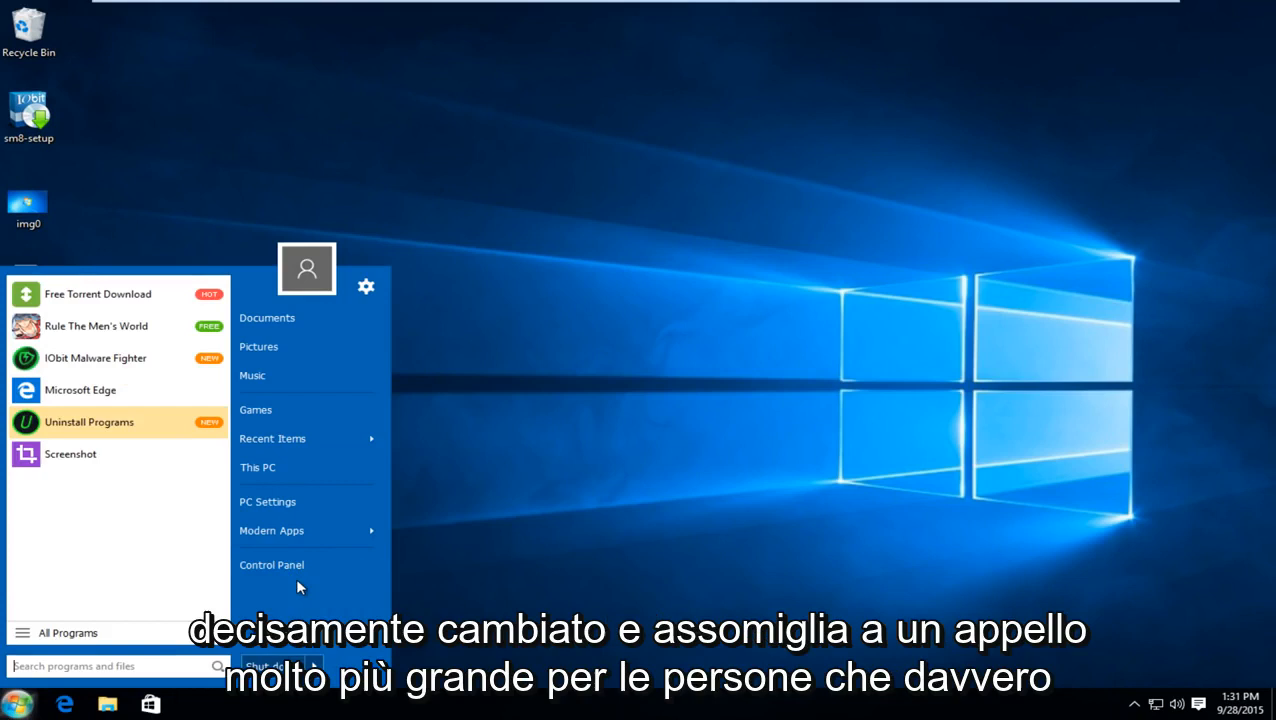
mouse_move(304, 592)
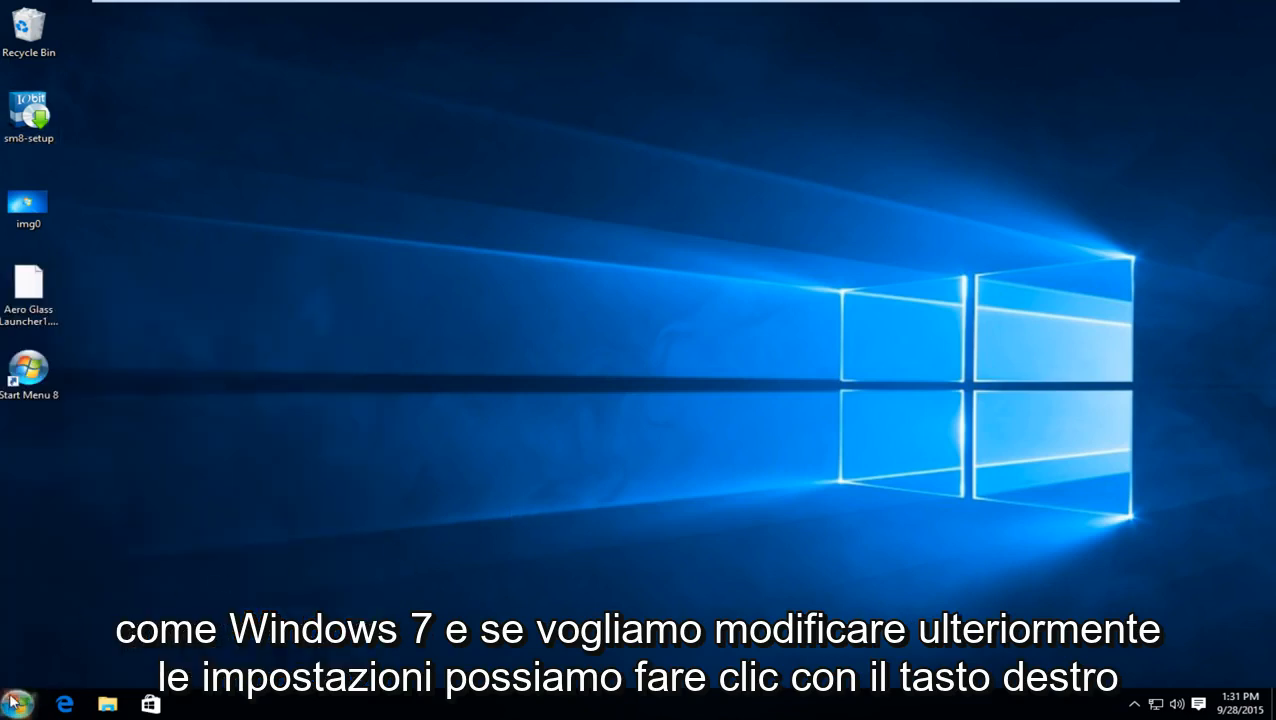
Reopen Start Menu 8 settings via the Start button's right-click Settings entry
right_click(16, 704)
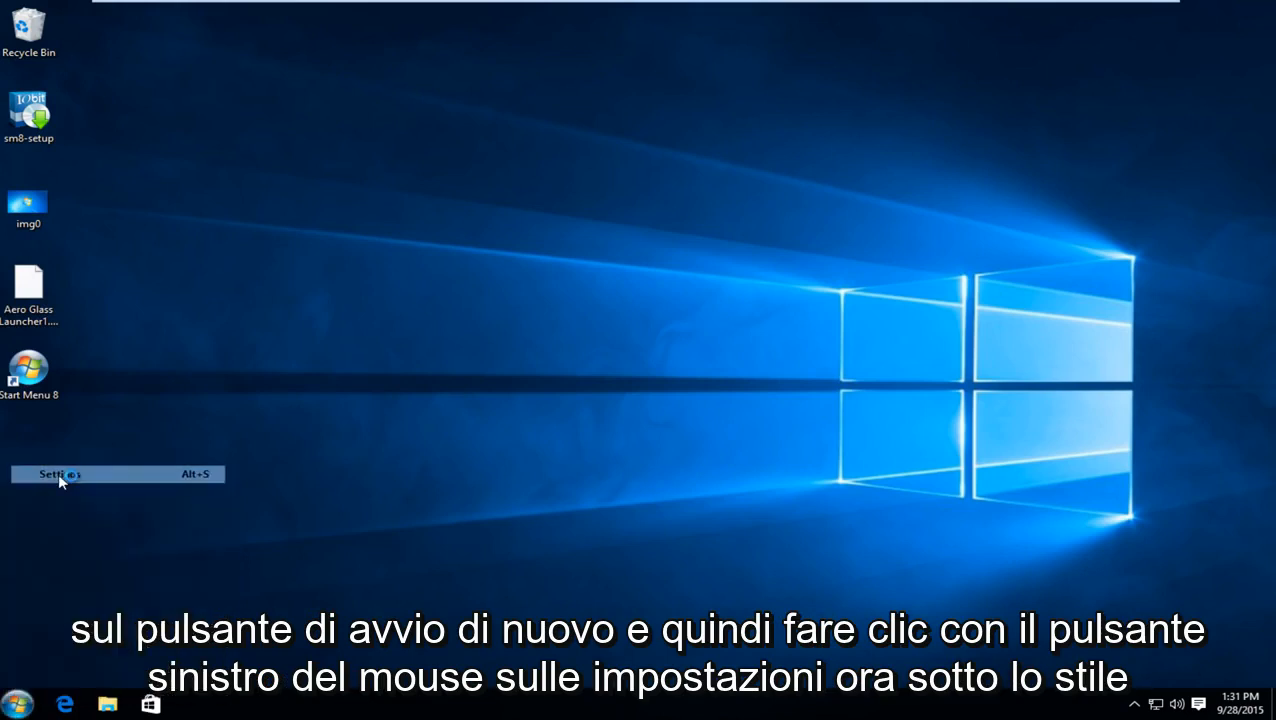
left_click(58, 472)
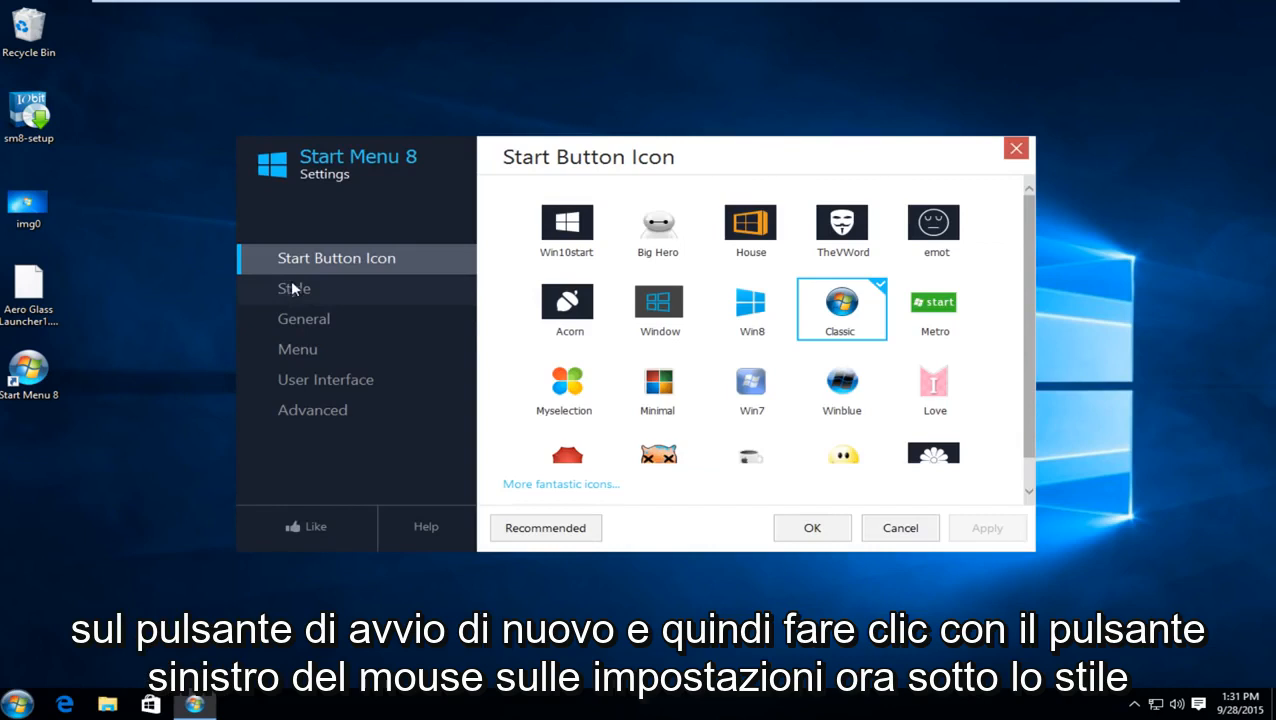
On the Style page, try Classic Windows 7 style, then choose Flat style with mid-level transparency
left_click(294, 288)
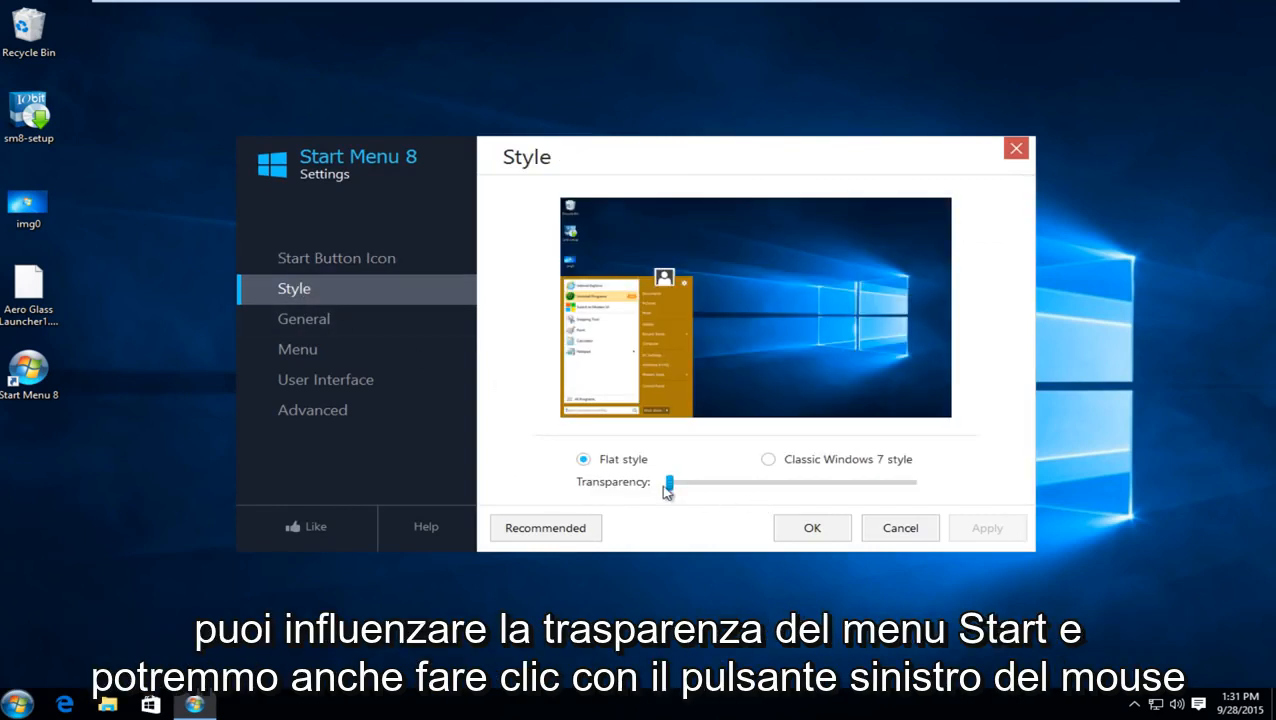
mouse_move(640, 464)
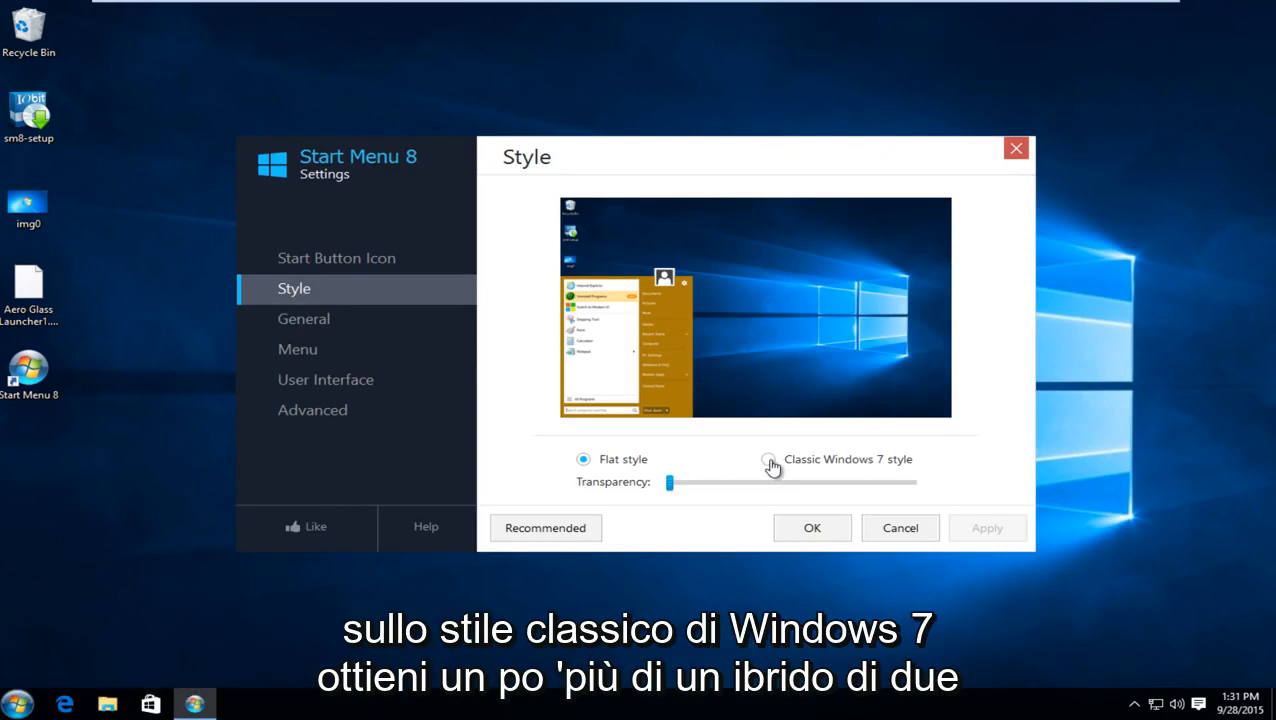
left_click(768, 458)
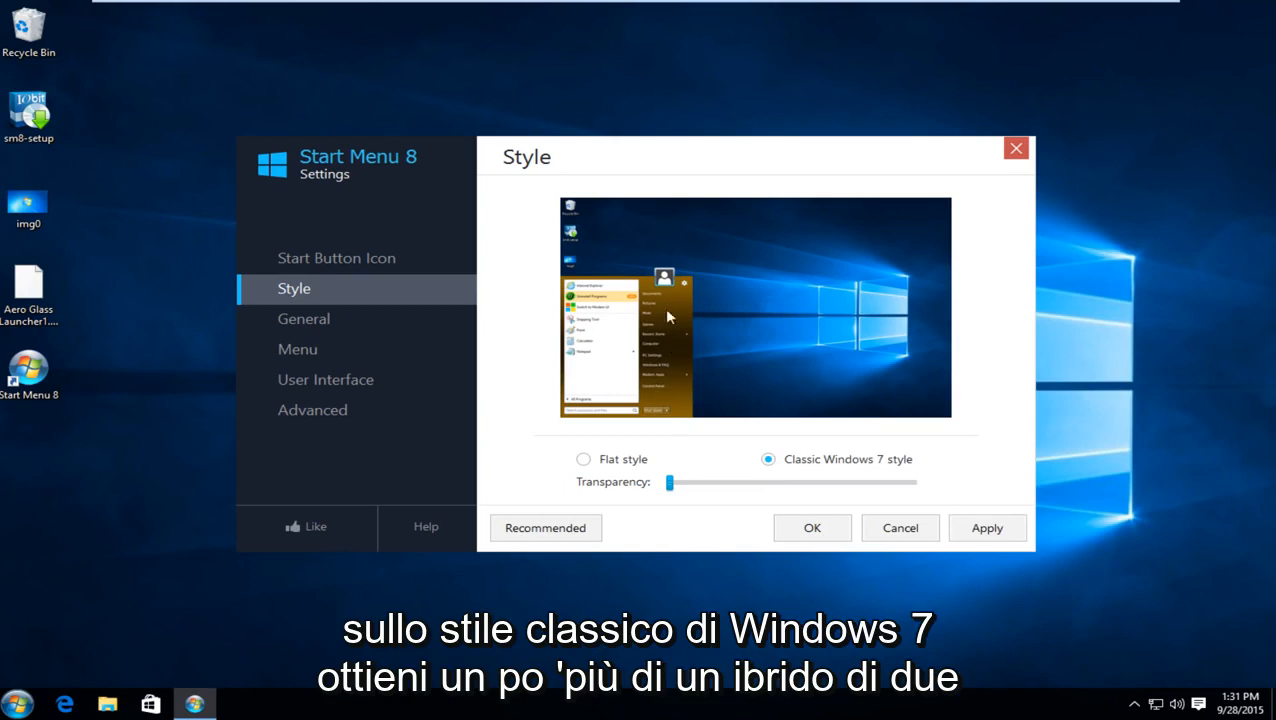
mouse_move(616, 476)
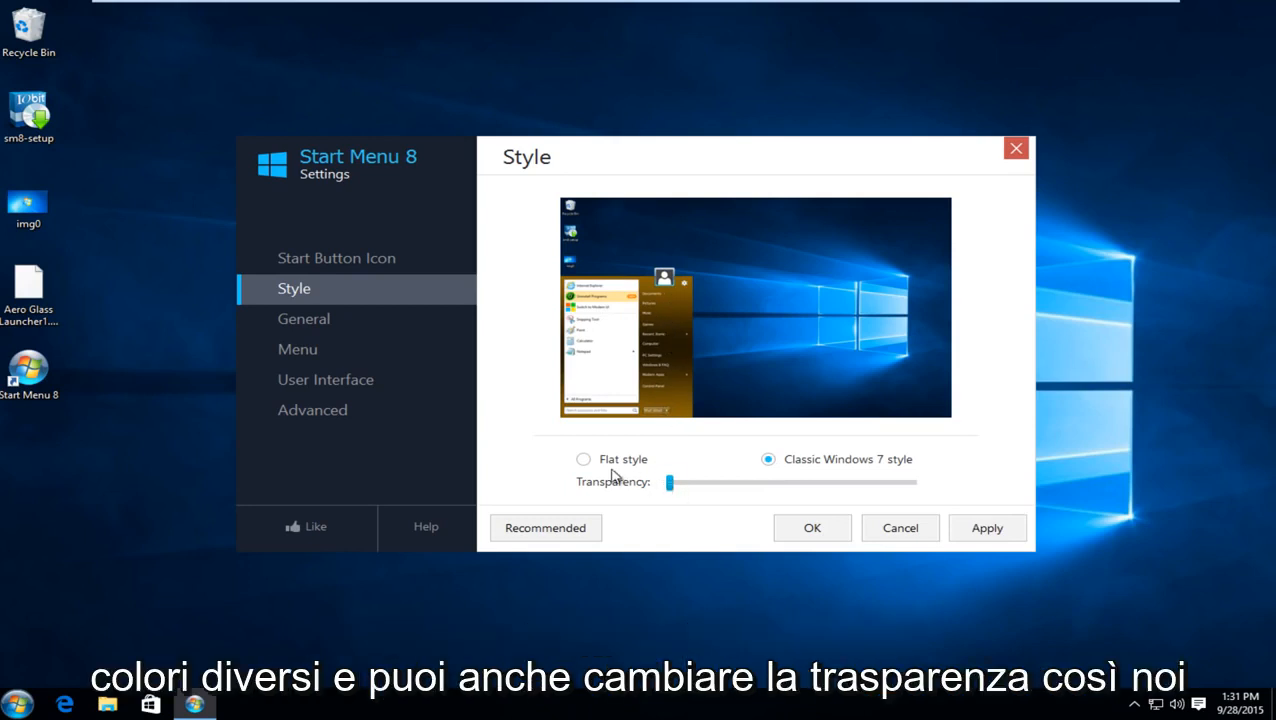
left_click_drag(668, 482, 840, 482)
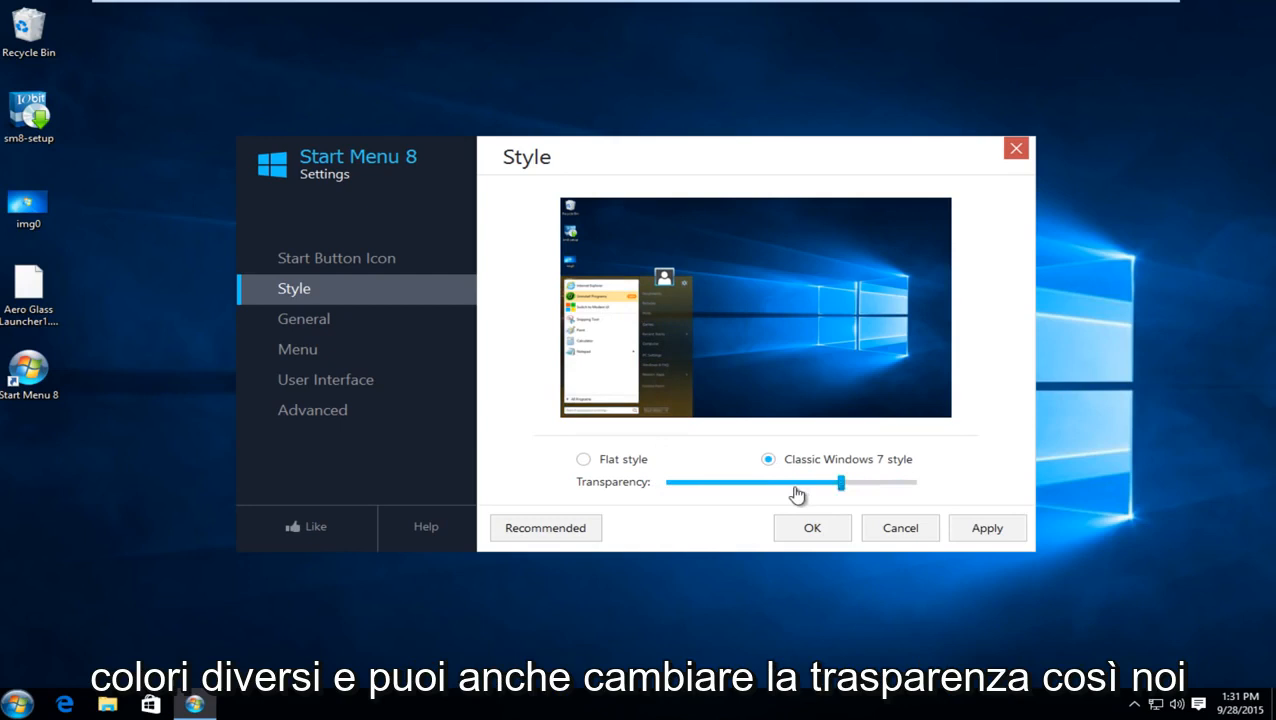
left_click(584, 458)
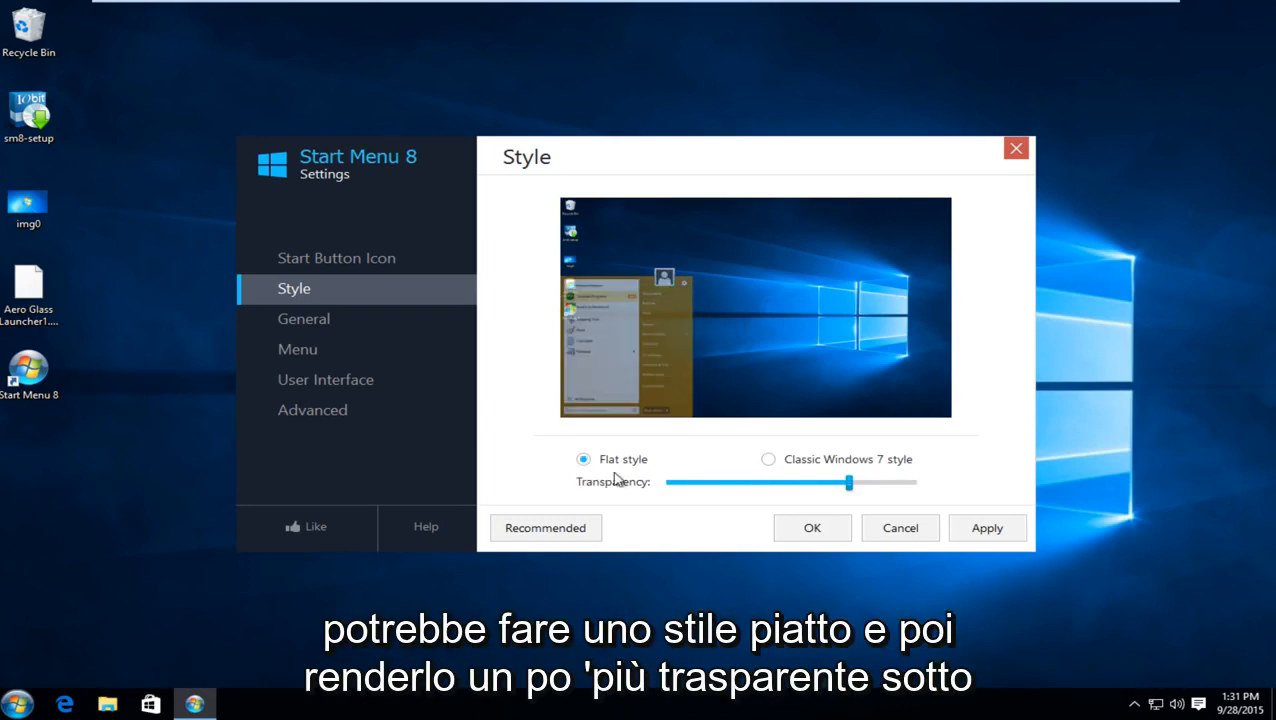
left_click_drag(850, 482, 800, 482)
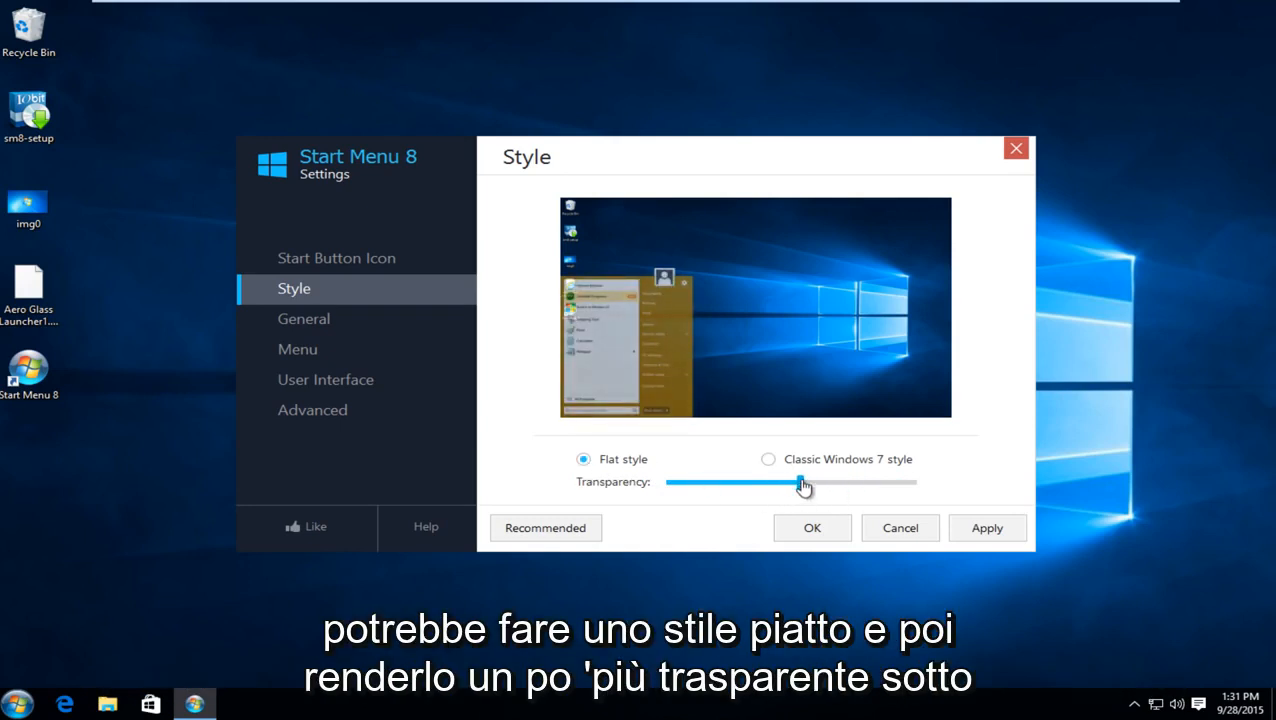
Scroll through General settings, then switch to the Menu page listing Start menu items
left_click(304, 318)
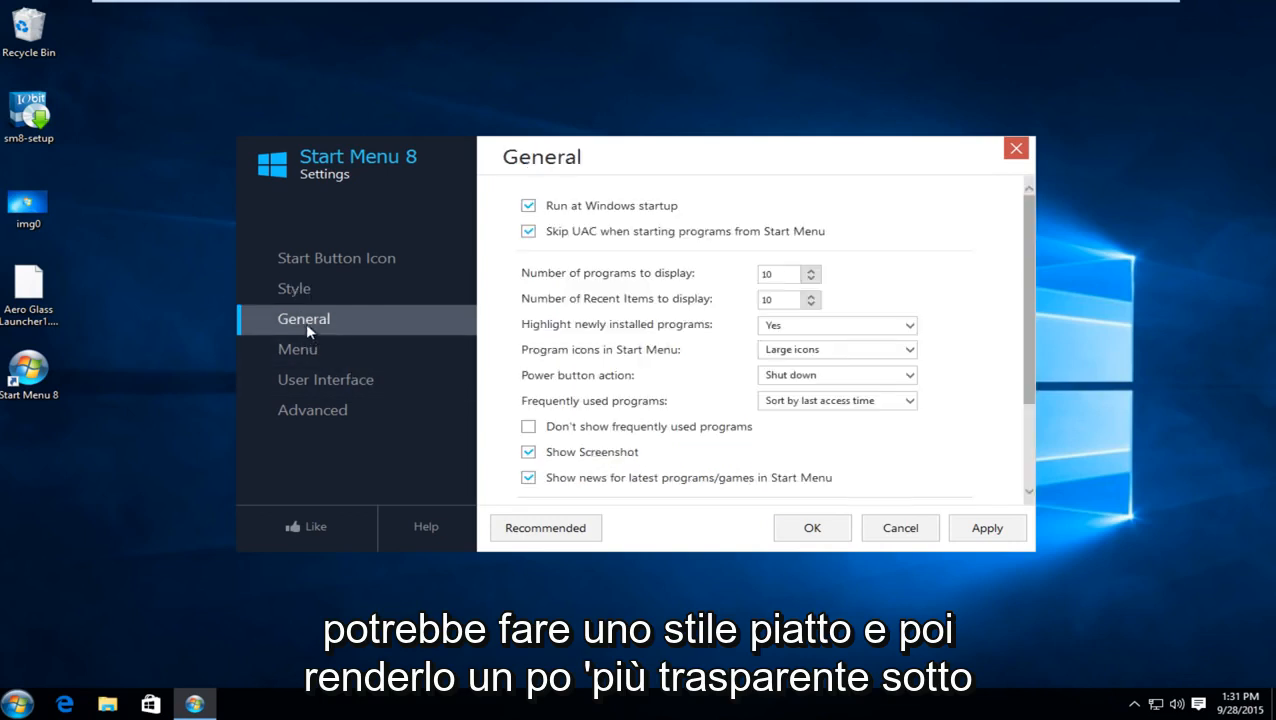
mouse_move(892, 274)
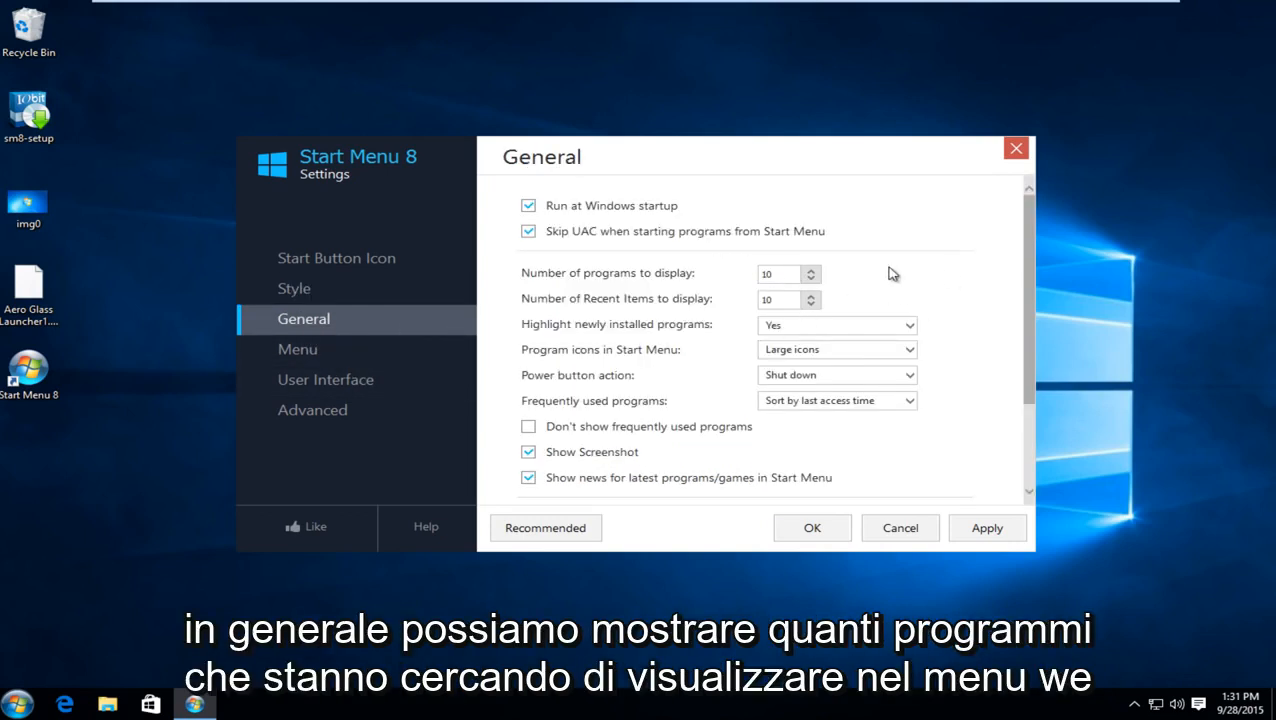
mouse_move(1028, 328)
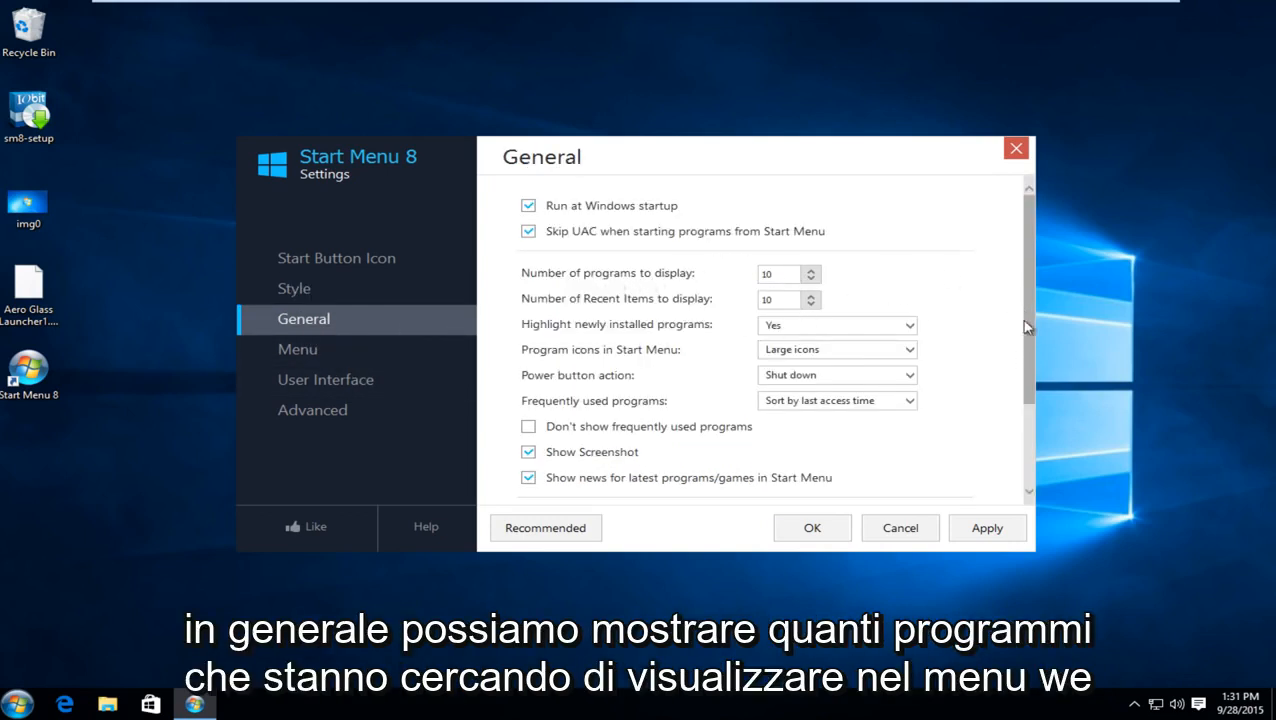
scroll("down", 3)
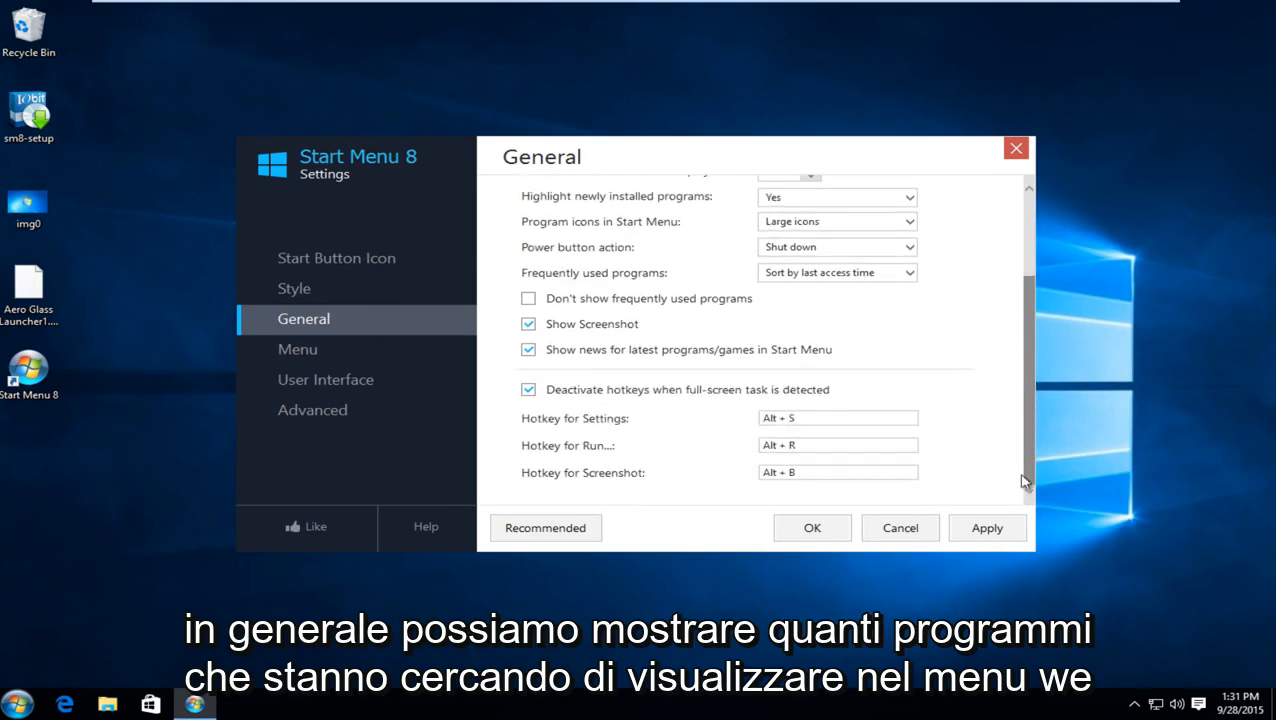
left_click(296, 348)
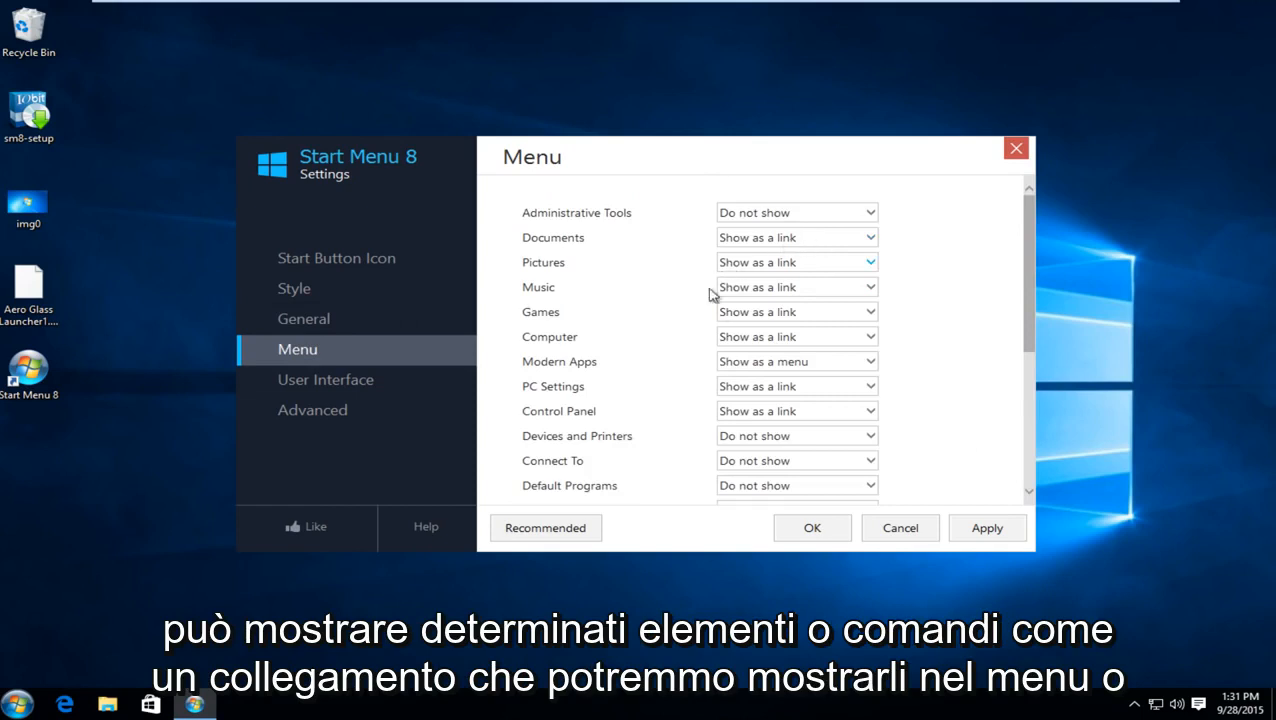
Set Computer to 'Show as a menu', apply the change and check the result in the Start menu
left_click(16, 704)
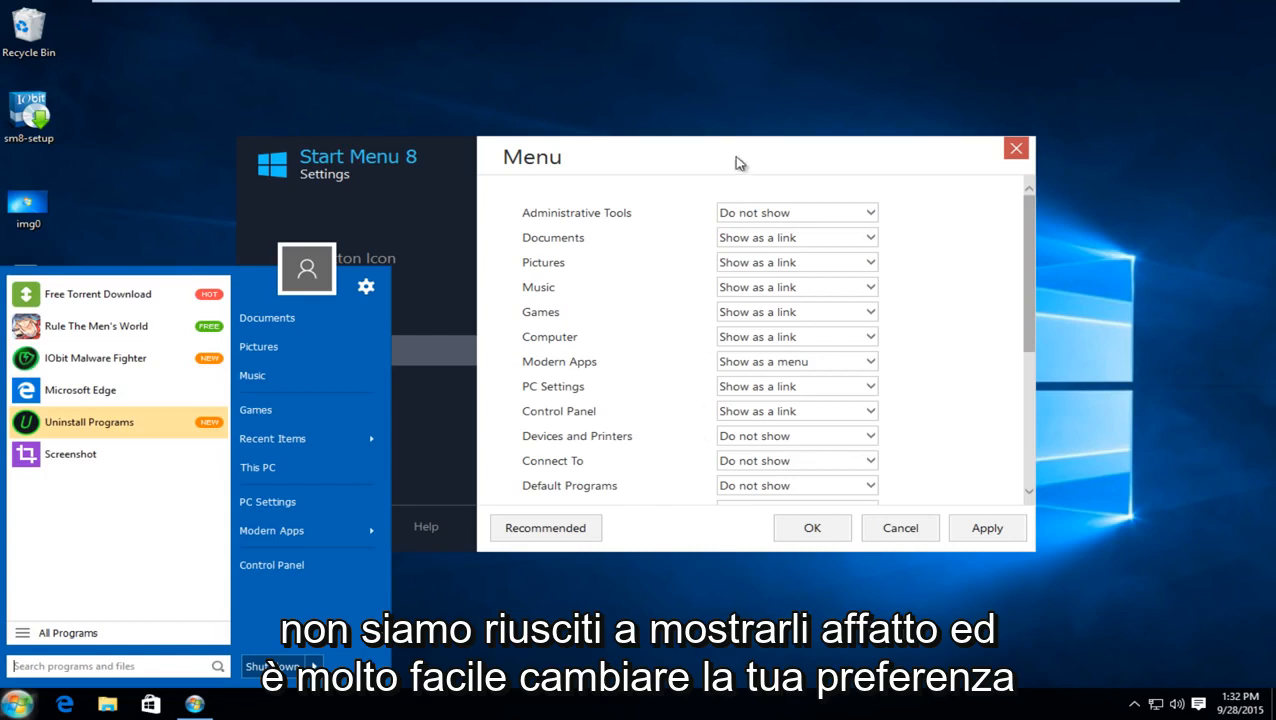
left_click(794, 336)
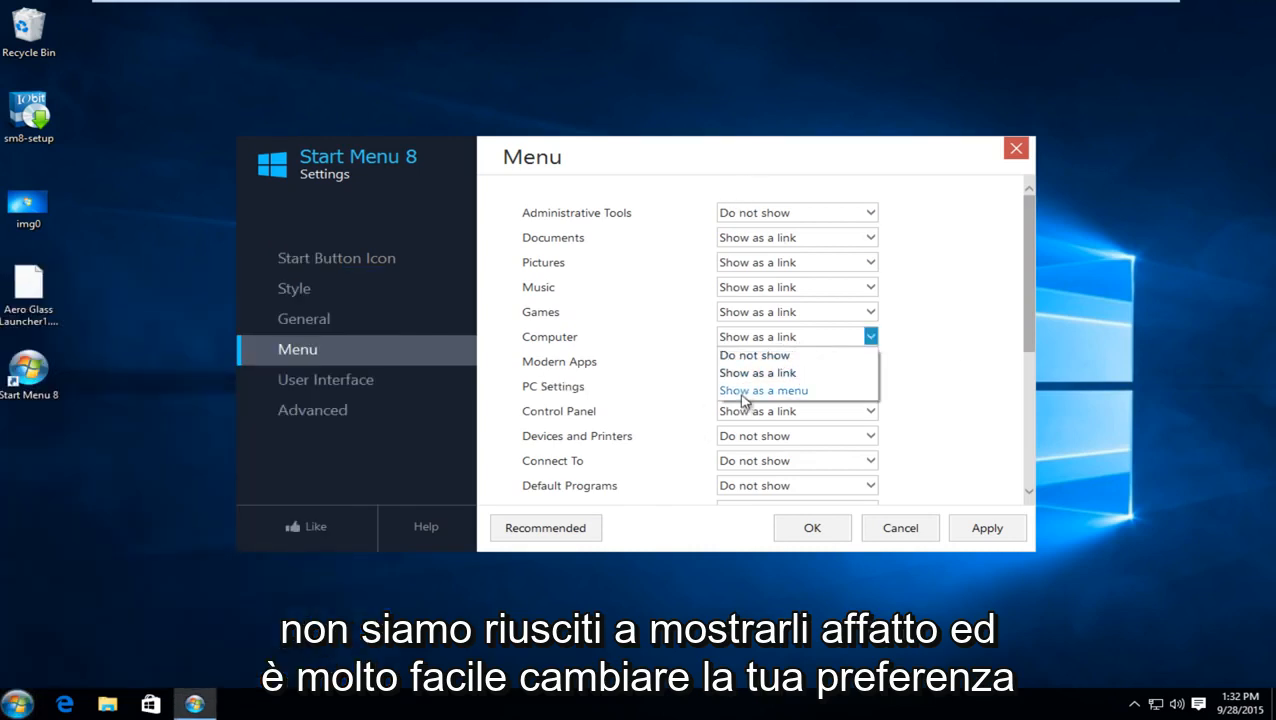
left_click(764, 390)
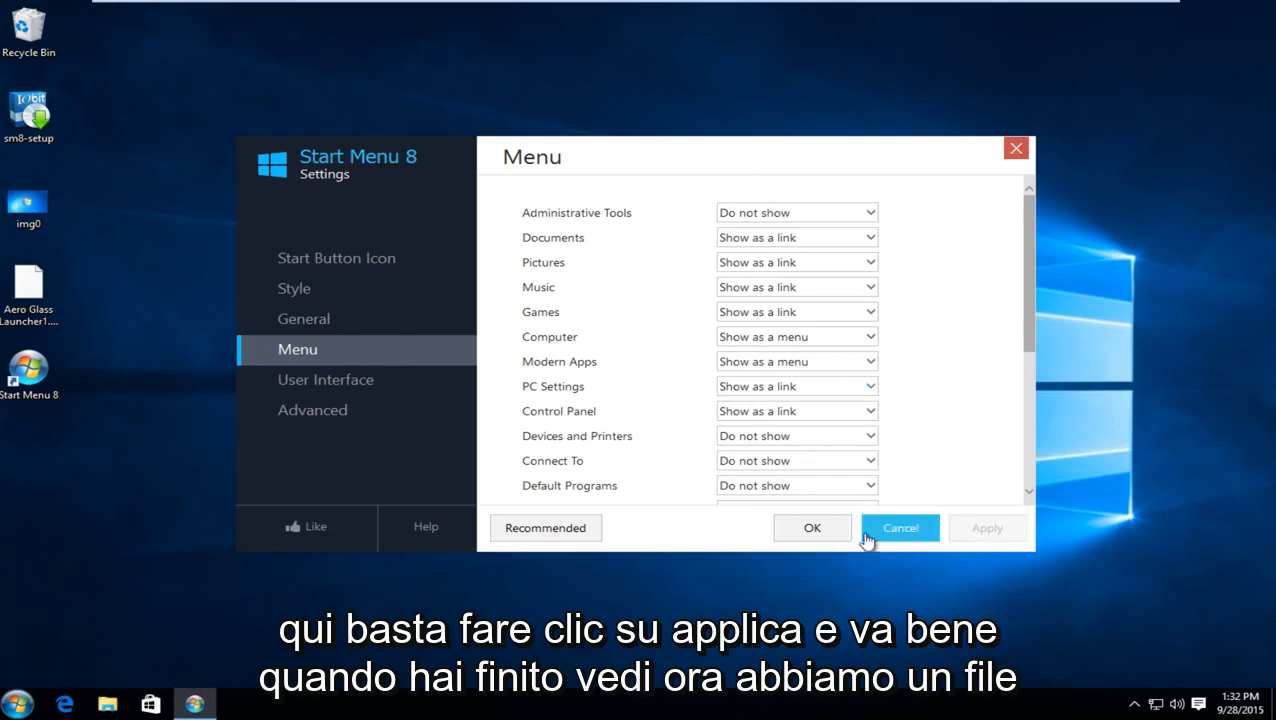
left_click(900, 528)
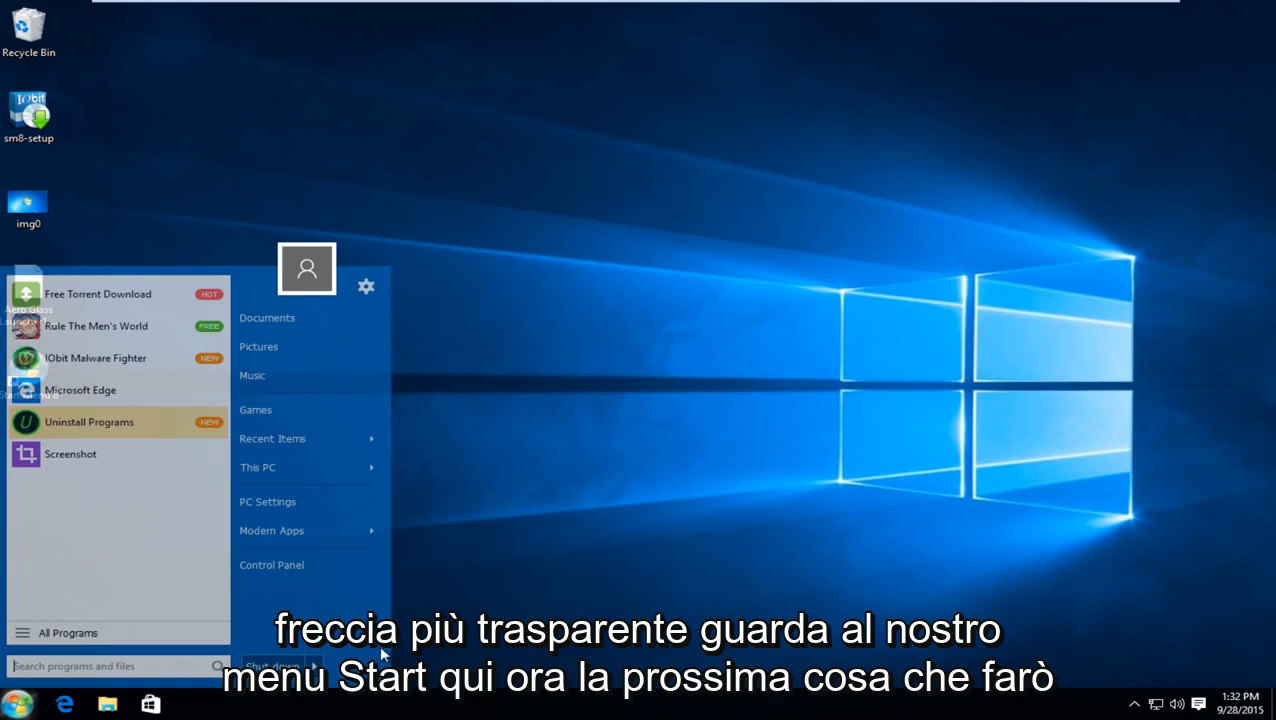
mouse_move(480, 570)
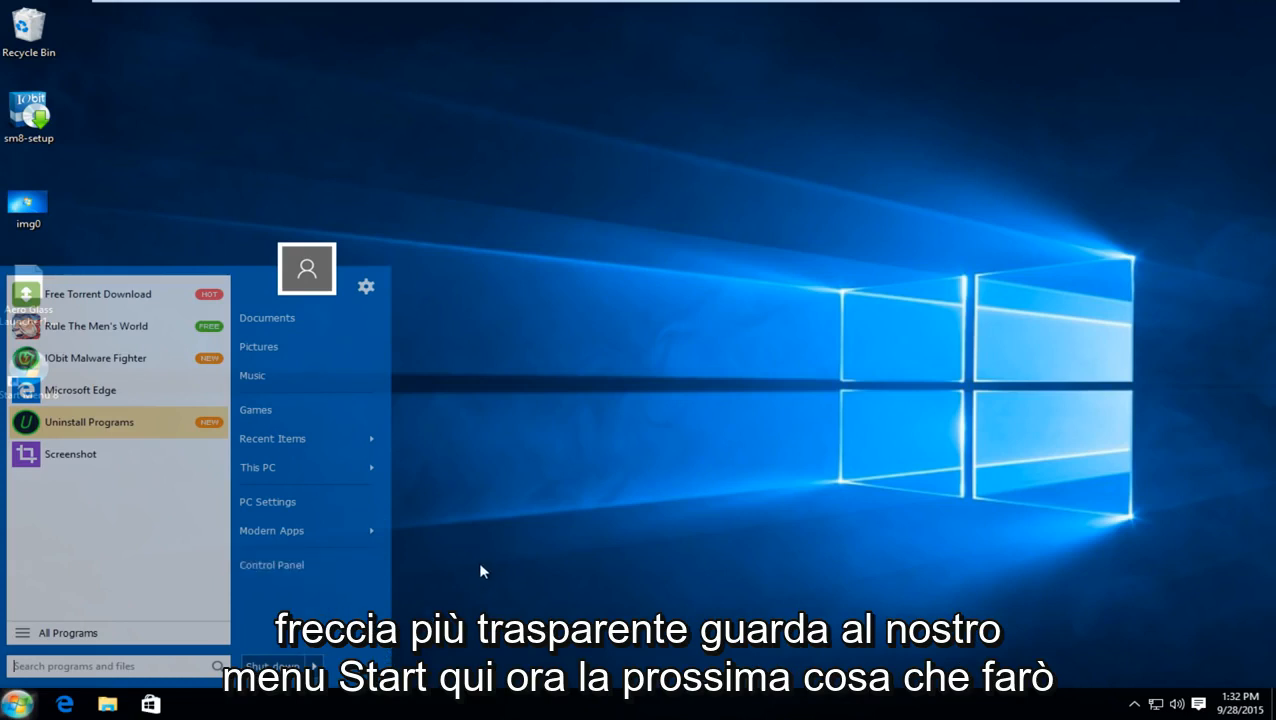
left_click(484, 570)
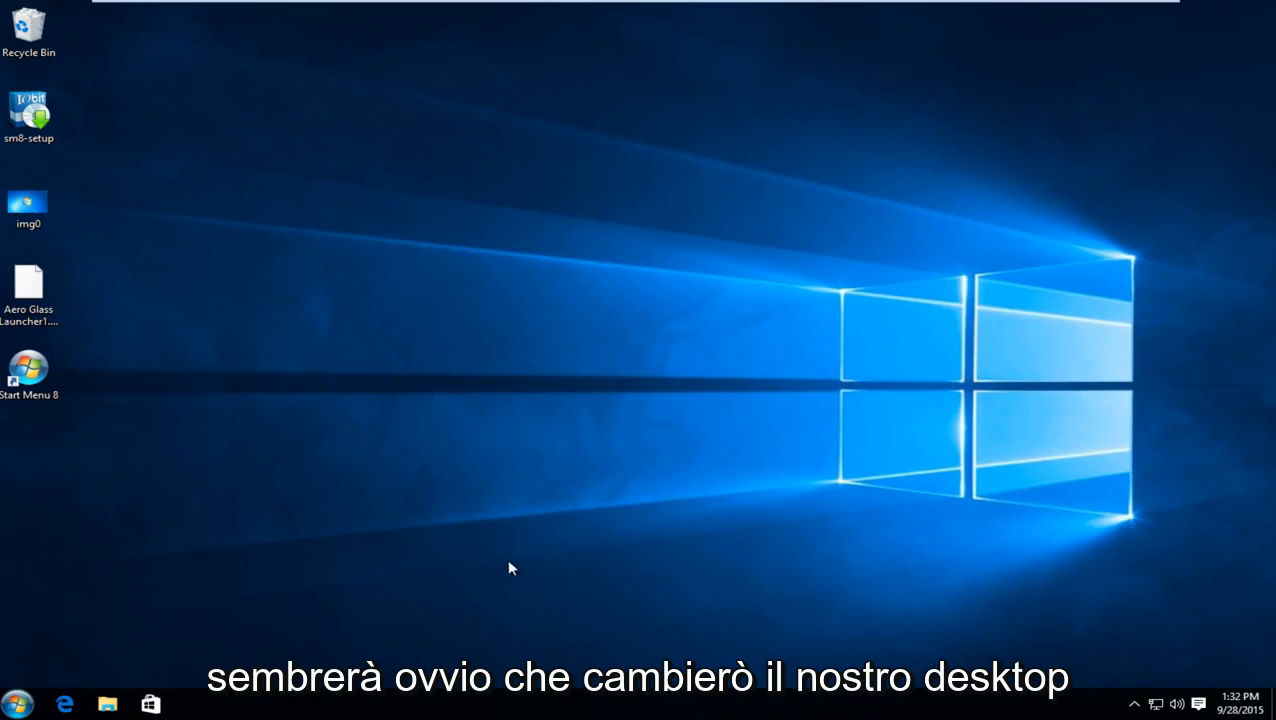
mouse_move(28, 200)
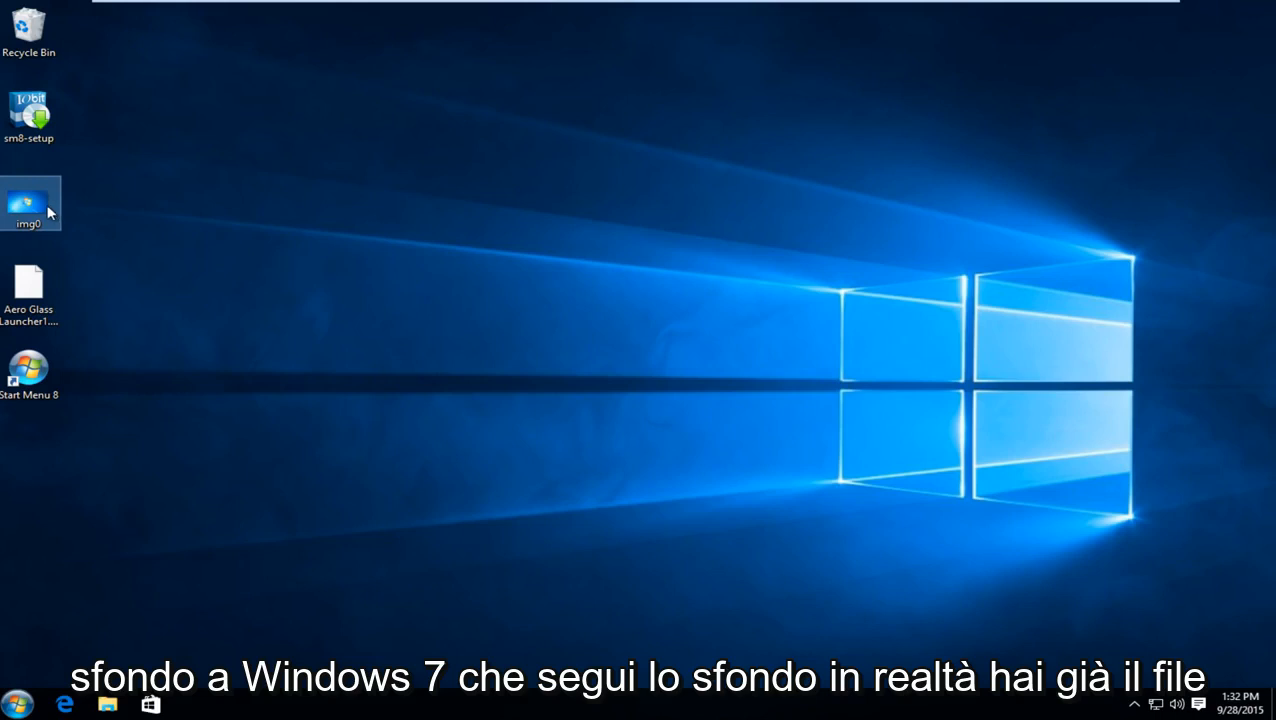
Make the img0 picture on the desktop the wallpaper via 'Set as desktop background'
right_click(28, 204)
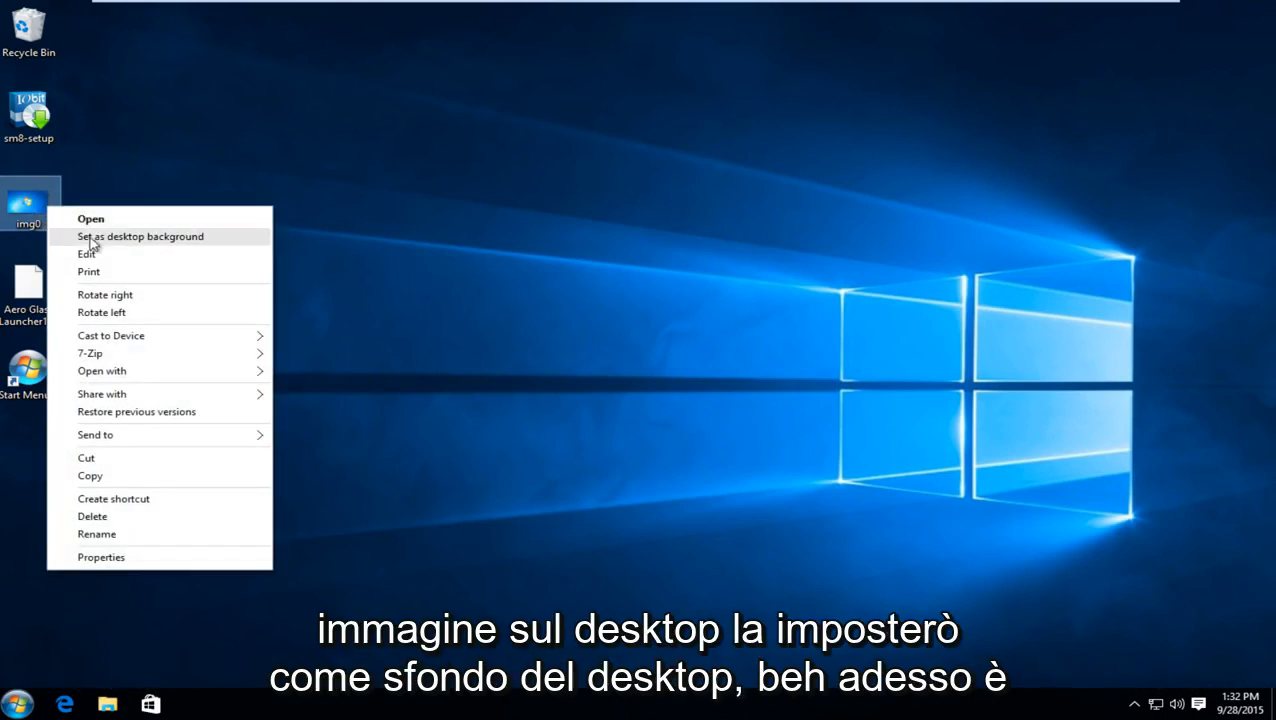
left_click(140, 236)
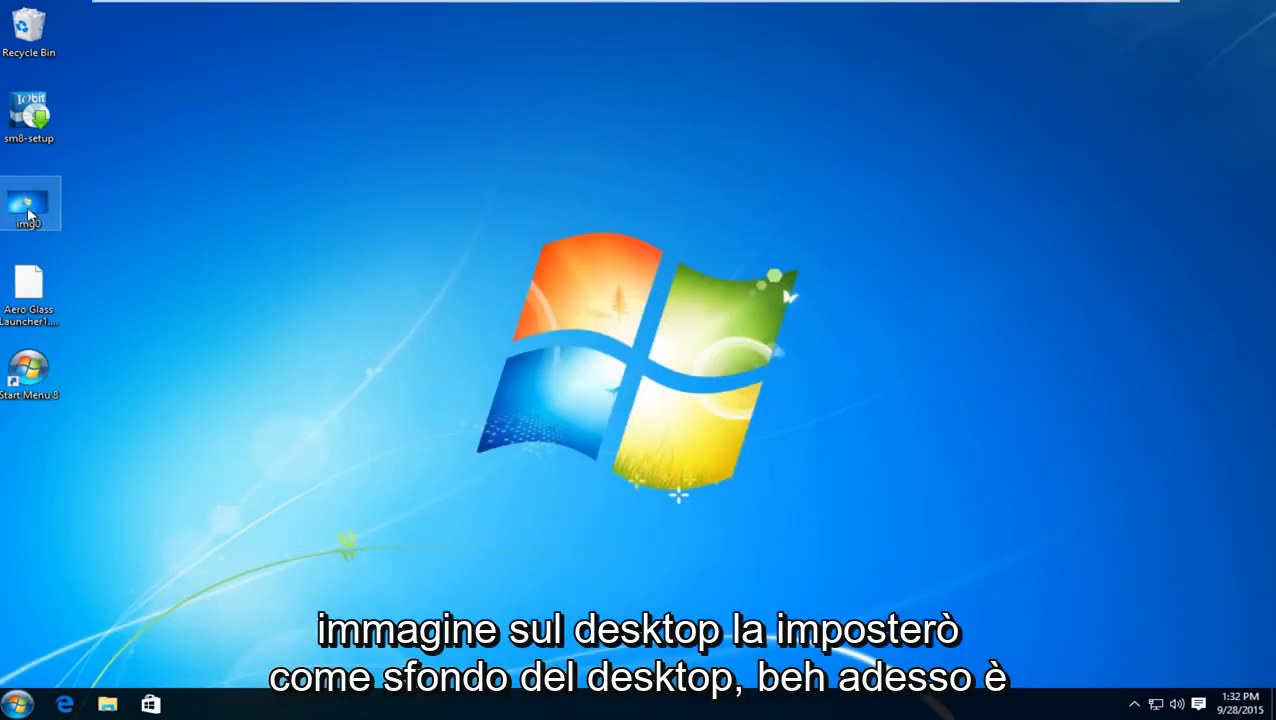
mouse_move(30, 204)
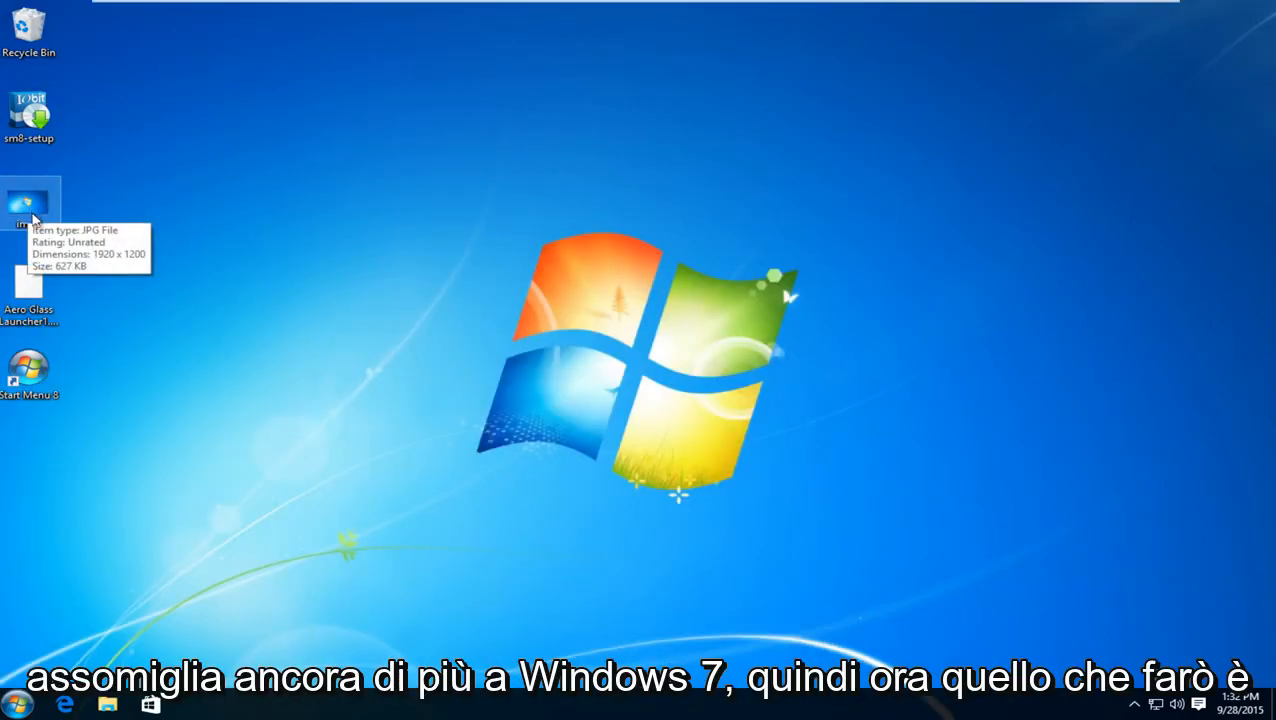
mouse_move(448, 544)
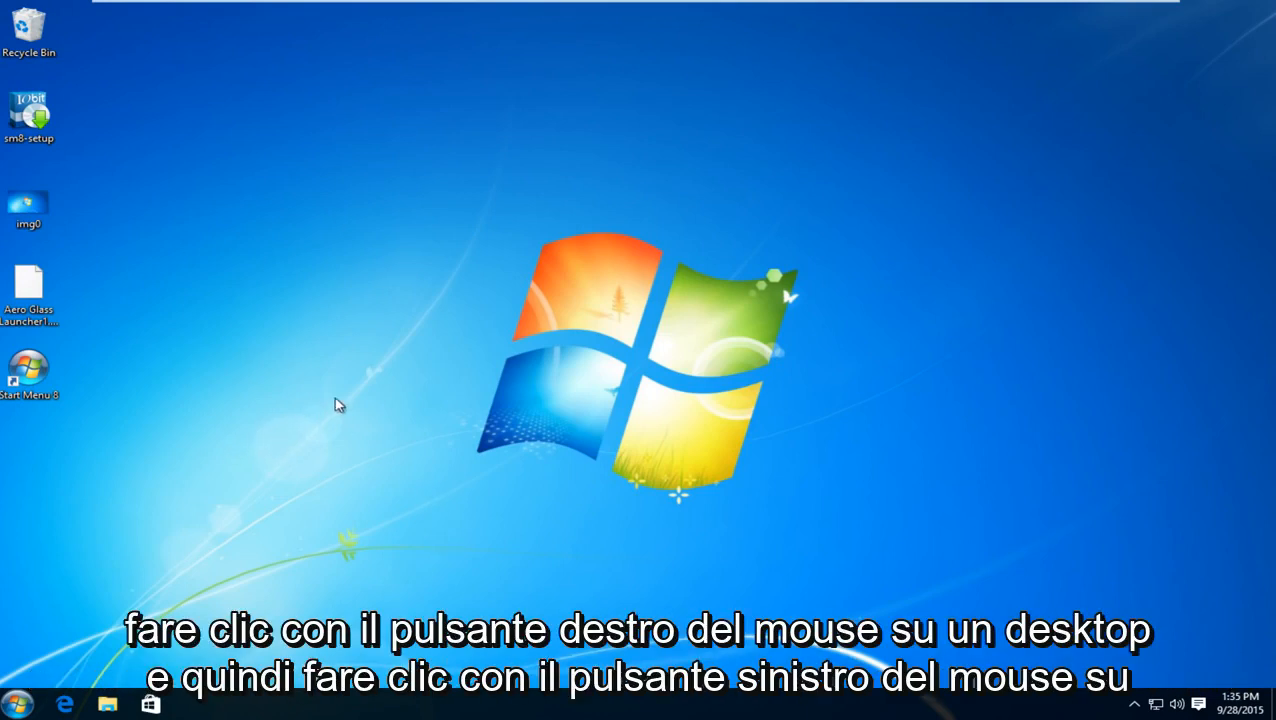
Go from the desktop's Personalize option to the Colors page in Settings
right_click(340, 404)
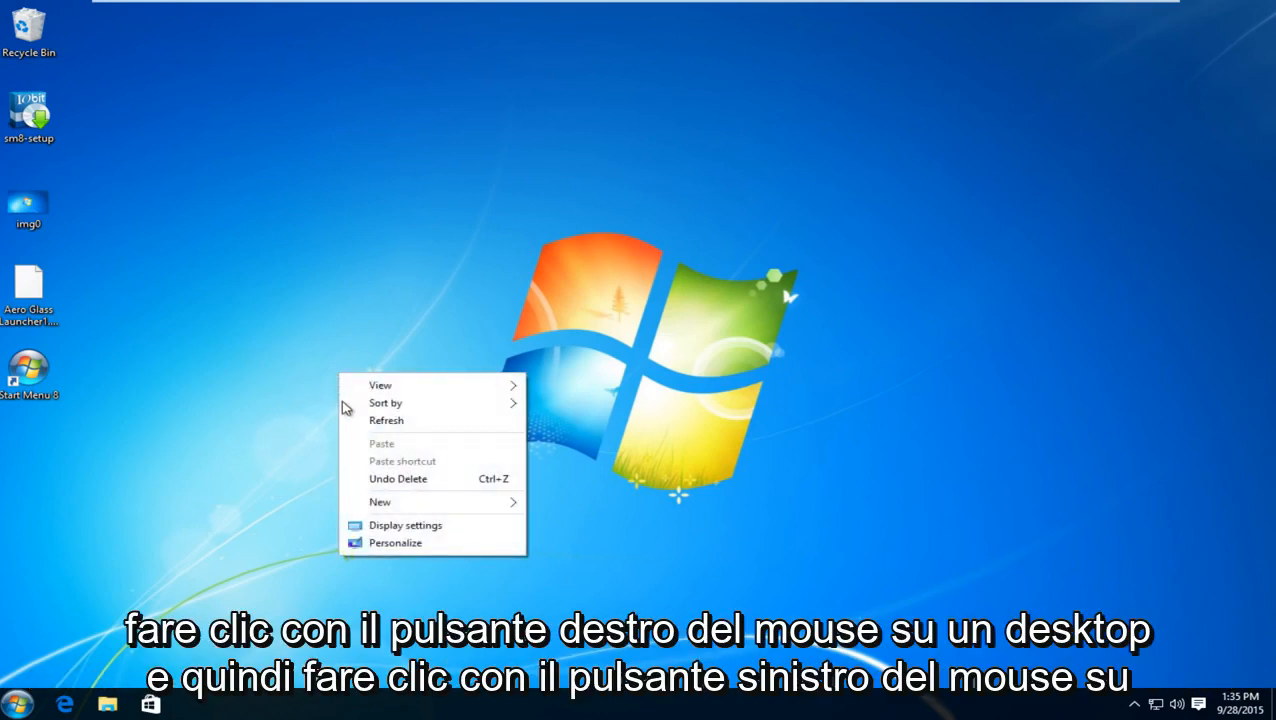
left_click(394, 542)
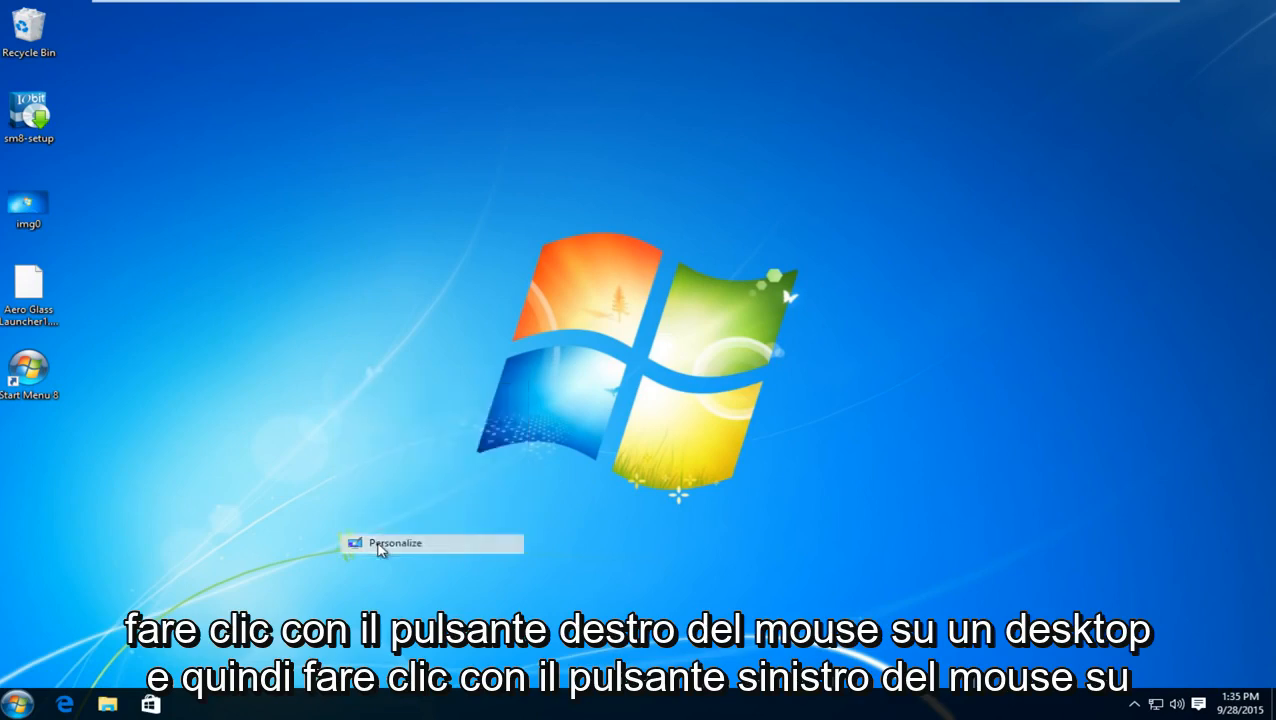
left_click(396, 544)
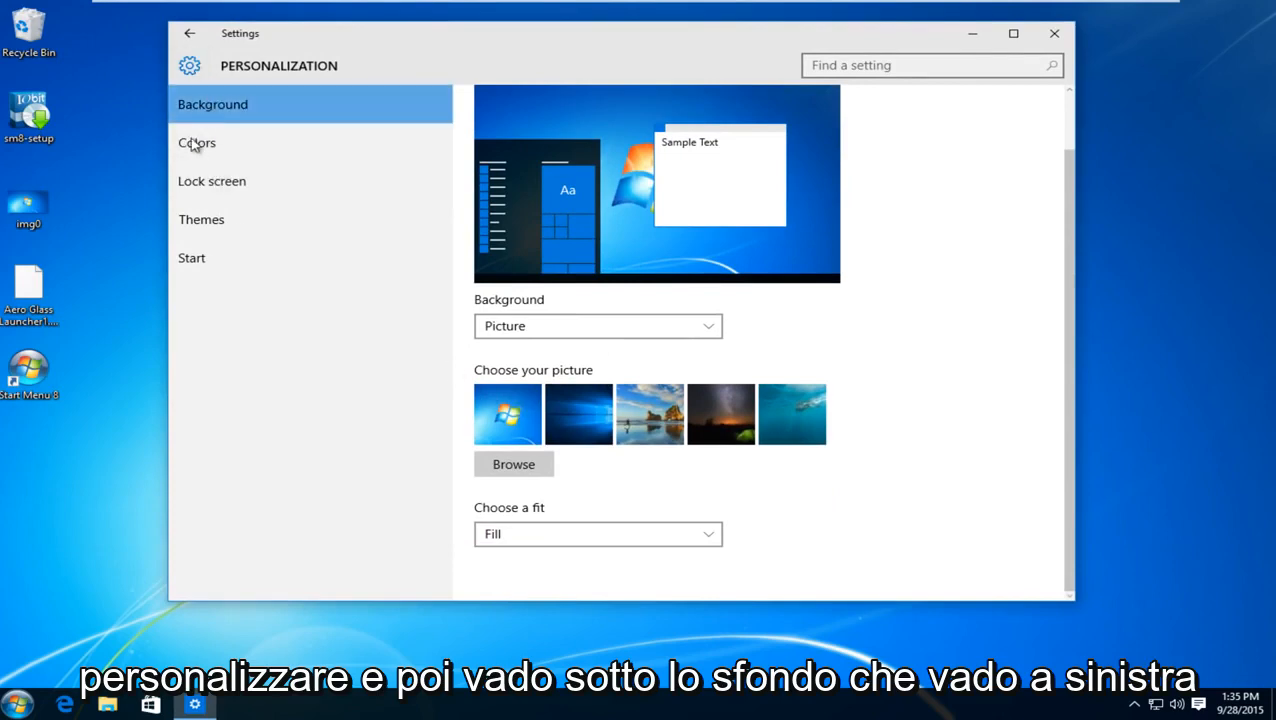
left_click(196, 142)
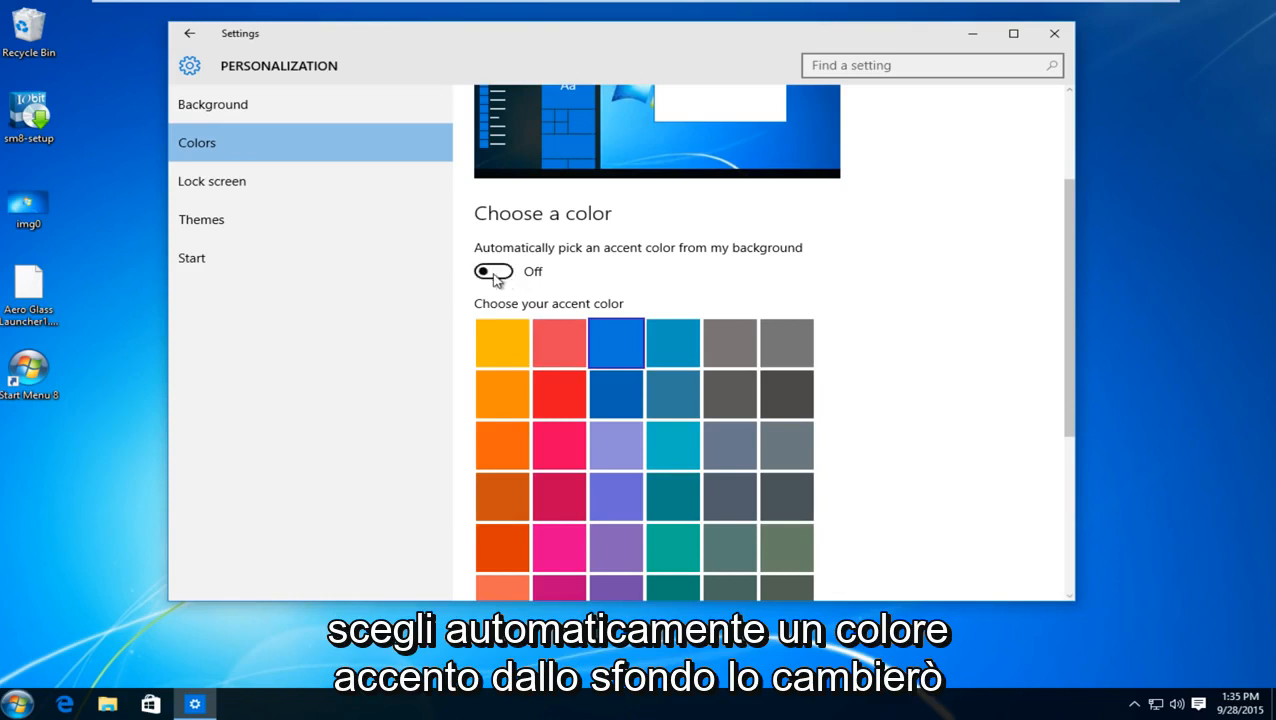
Enable automatic accent colour from the background and show it on Start, taskbar and action center
left_click(492, 272)
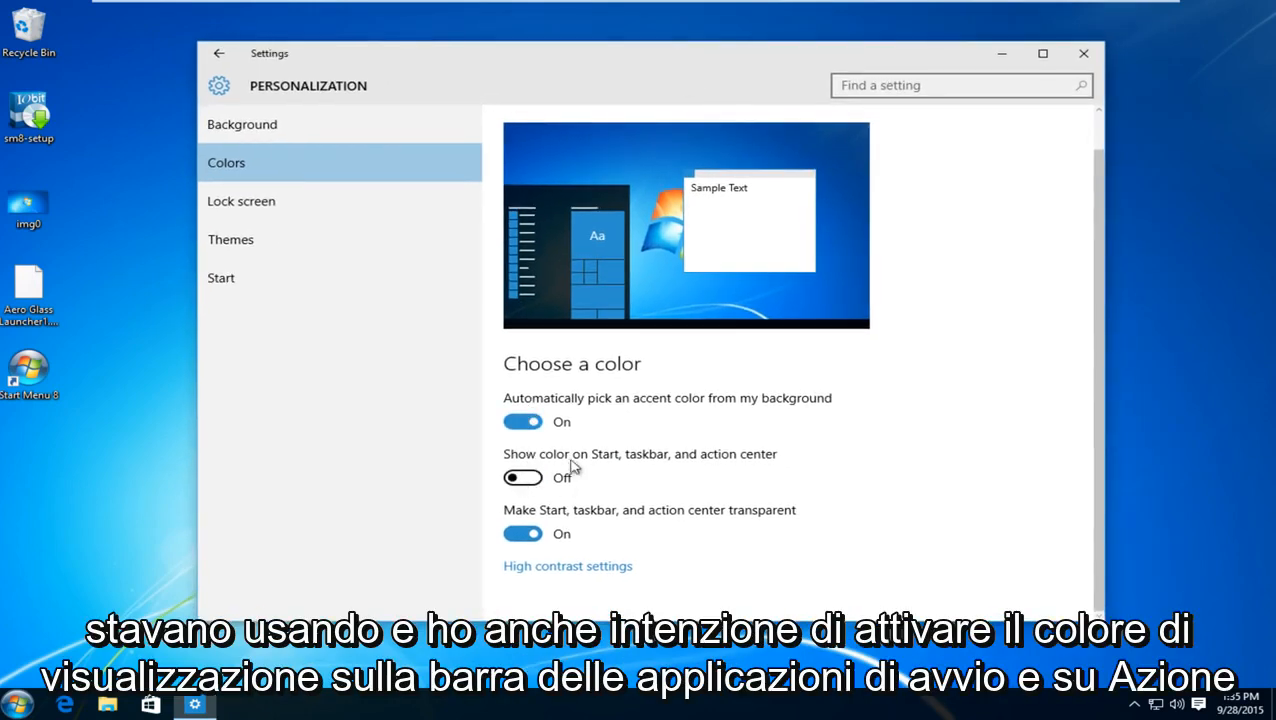
mouse_move(700, 472)
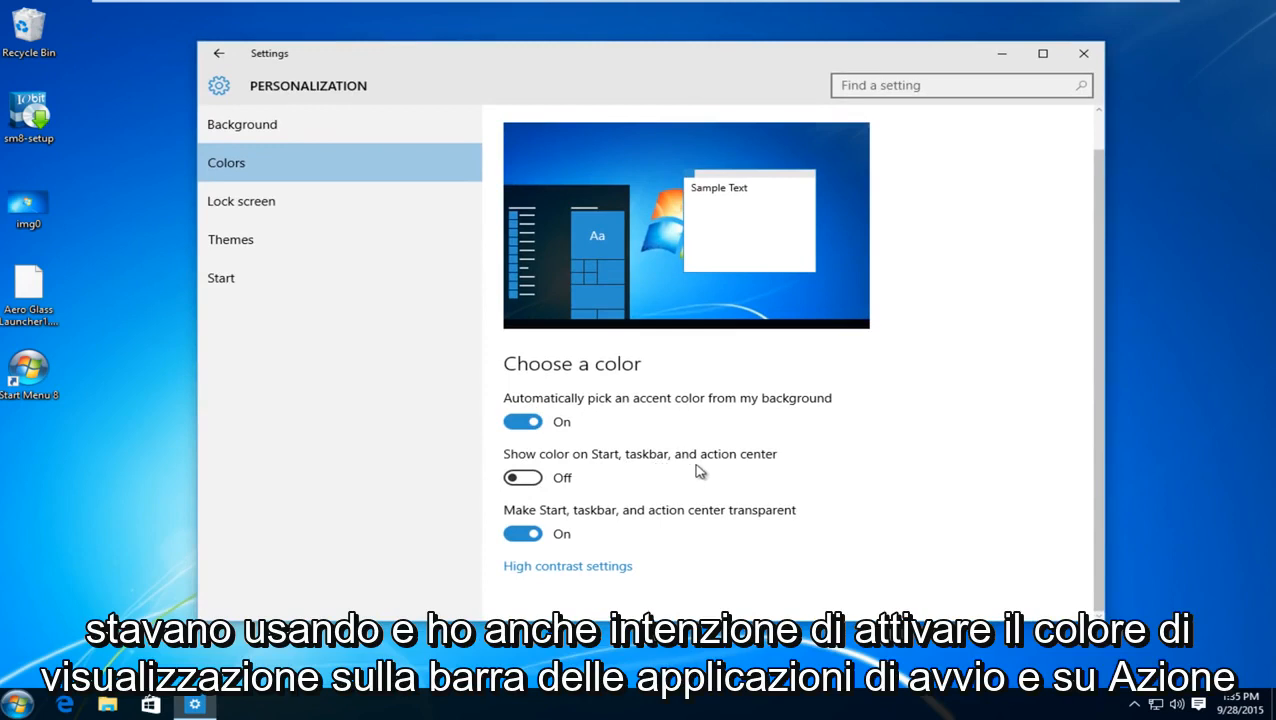
left_click(522, 476)
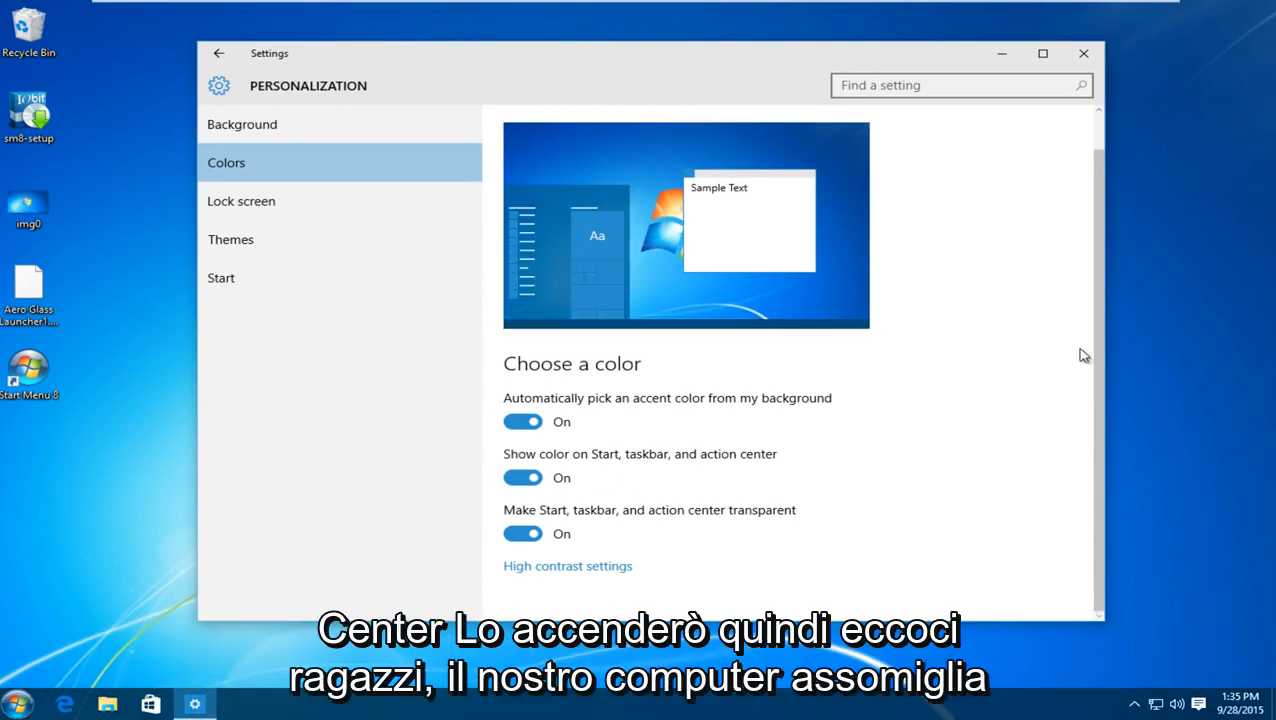